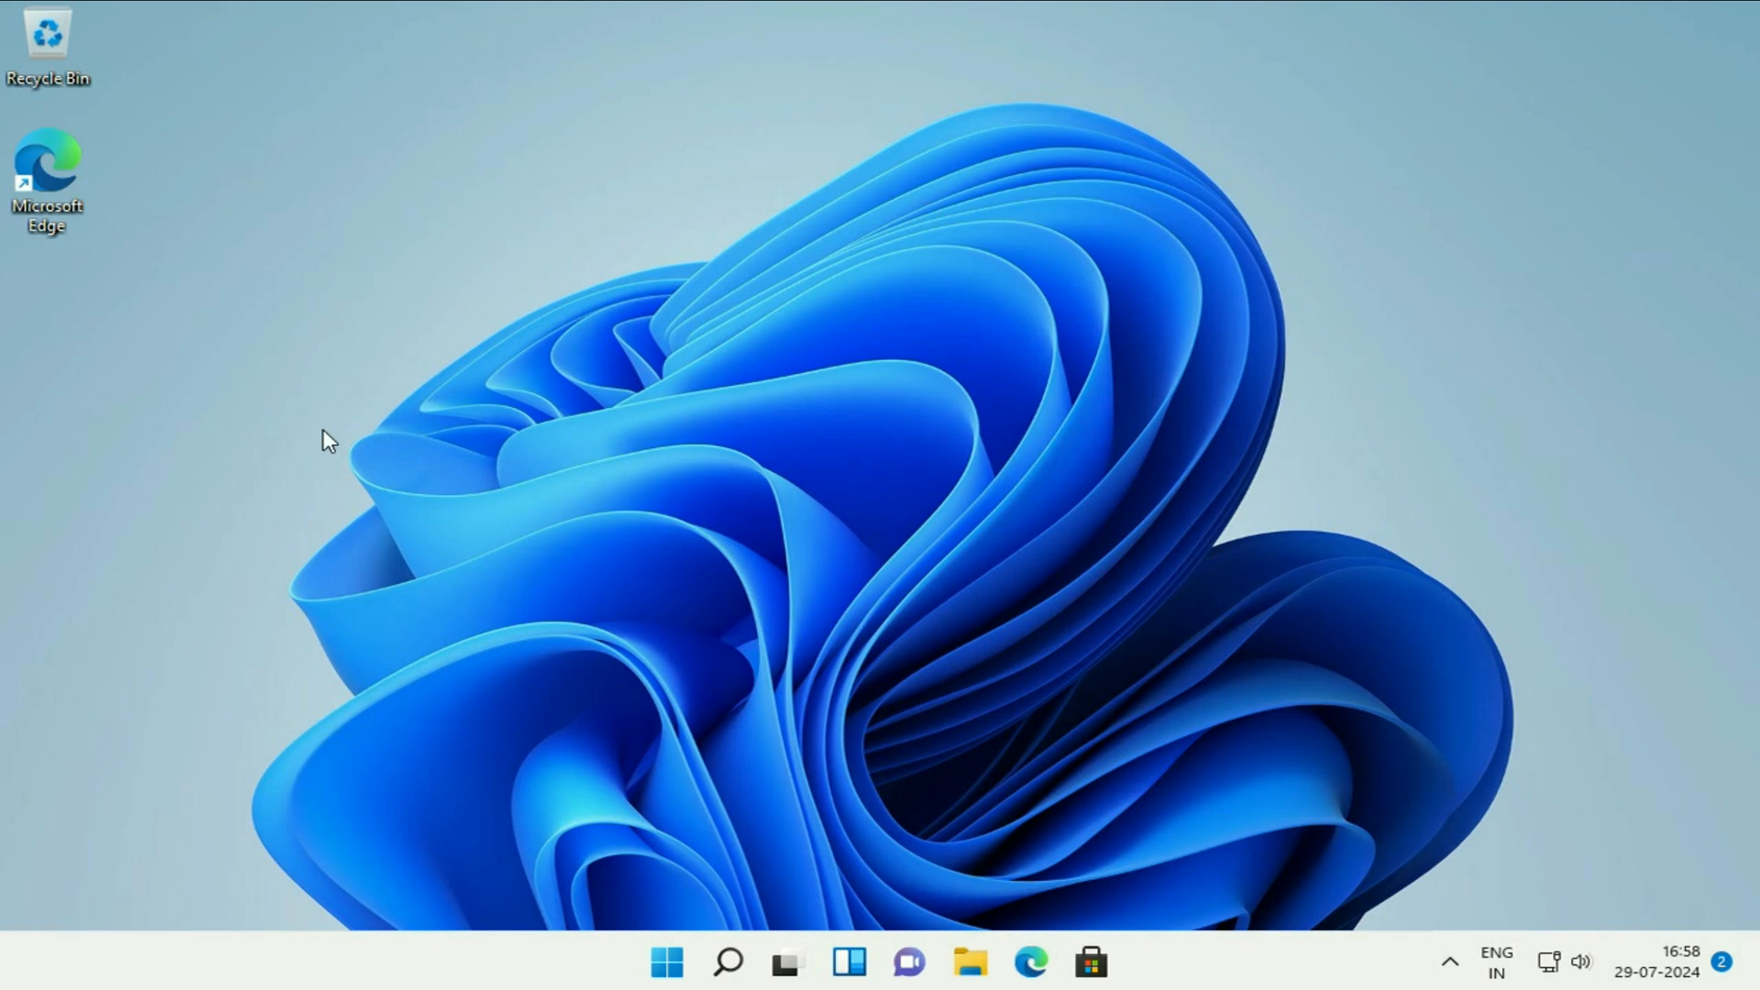
pyautogui.moveTo(1194, 523)
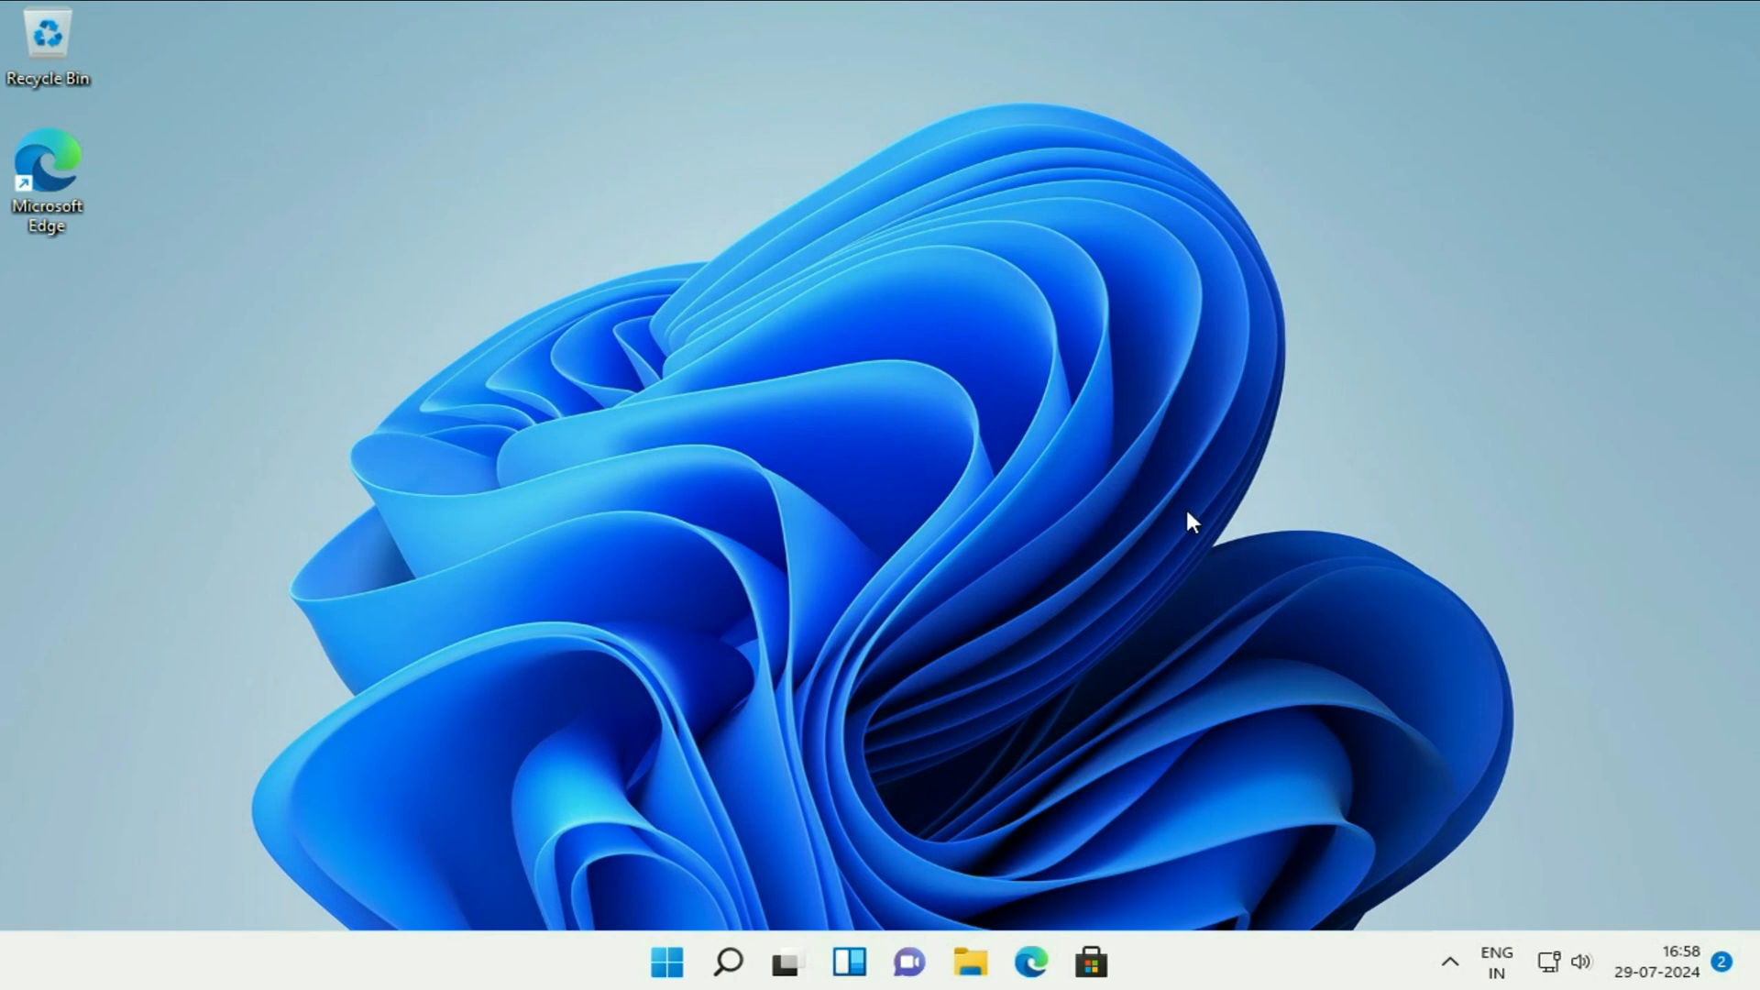
pyautogui.moveTo(1317, 380)
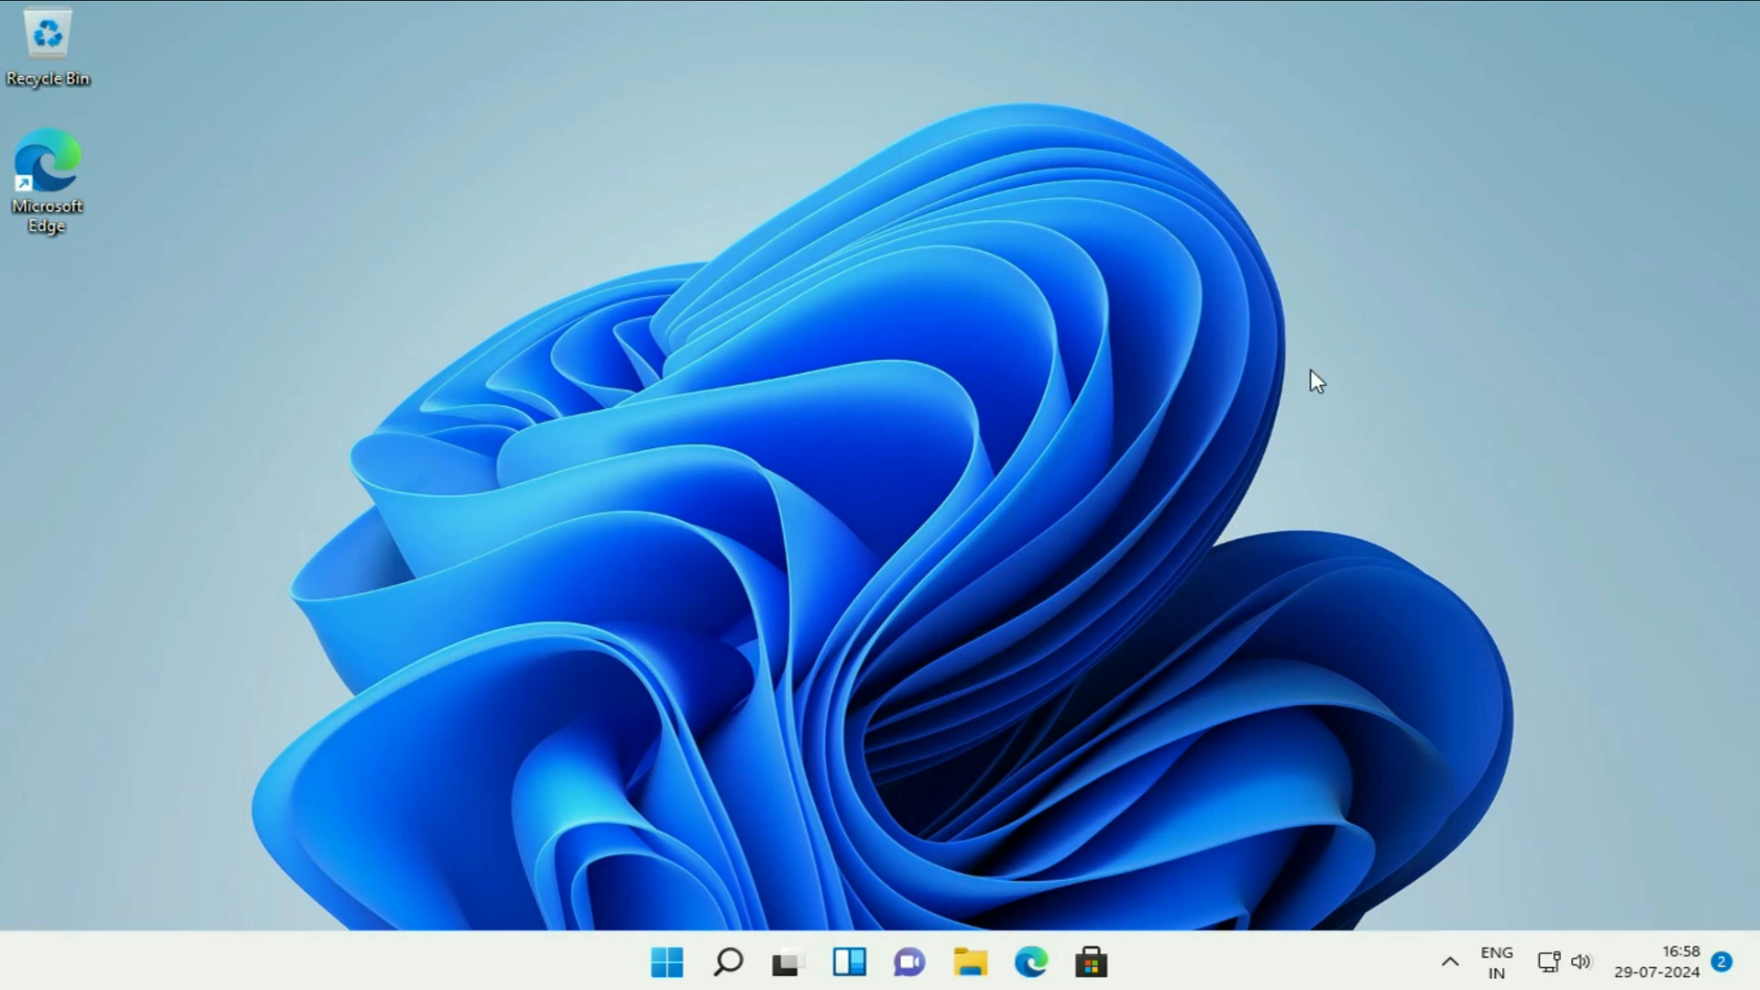
pyautogui.moveTo(1333, 511)
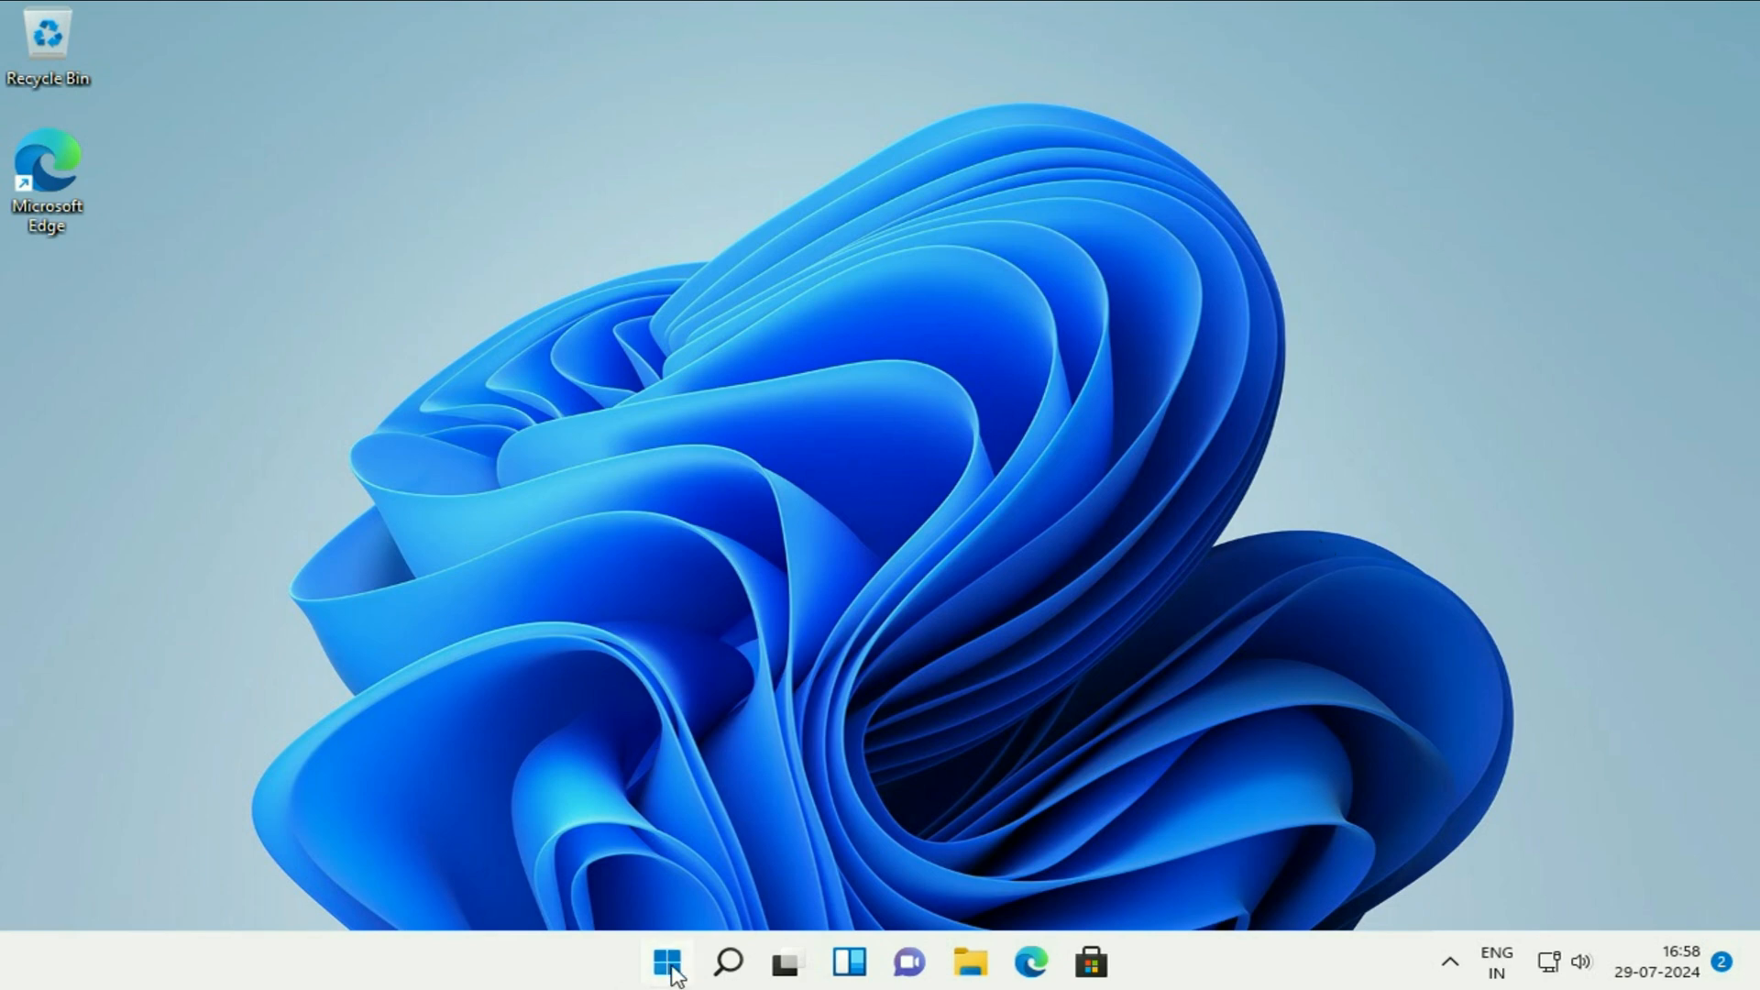
# - Search for 'con' from the taskbar so Control Panel appears as the best match
pyautogui.click(663, 962)
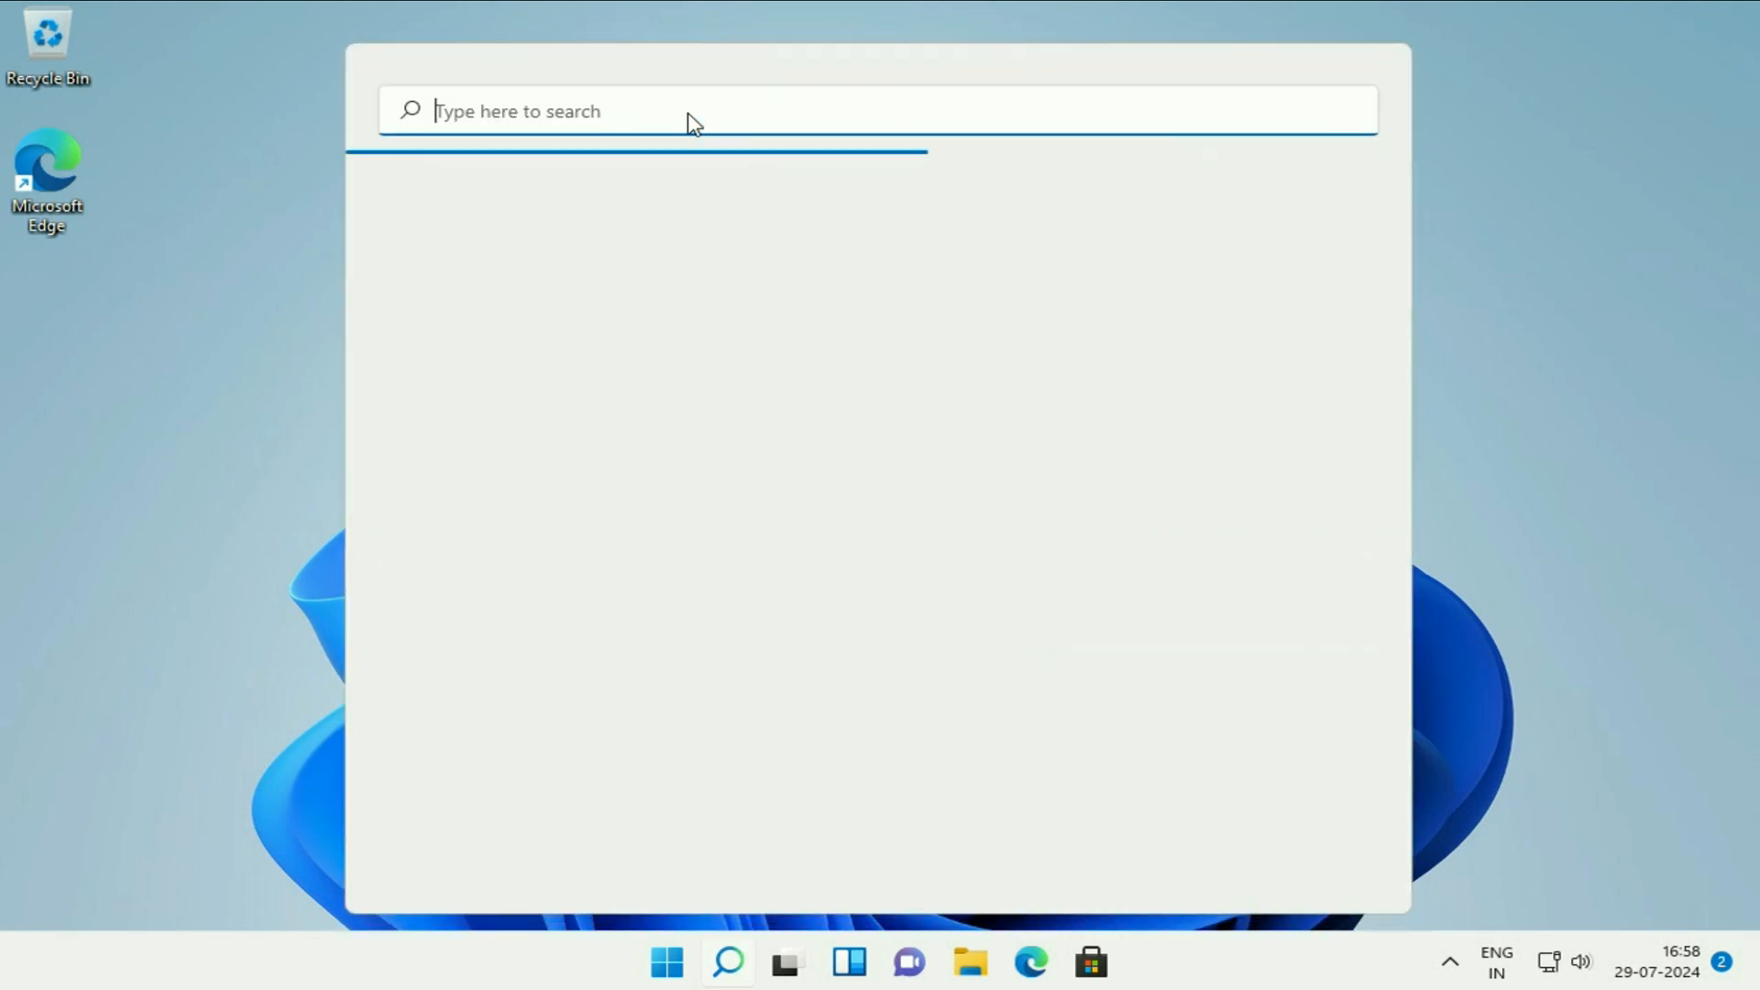
pyautogui.write('control')
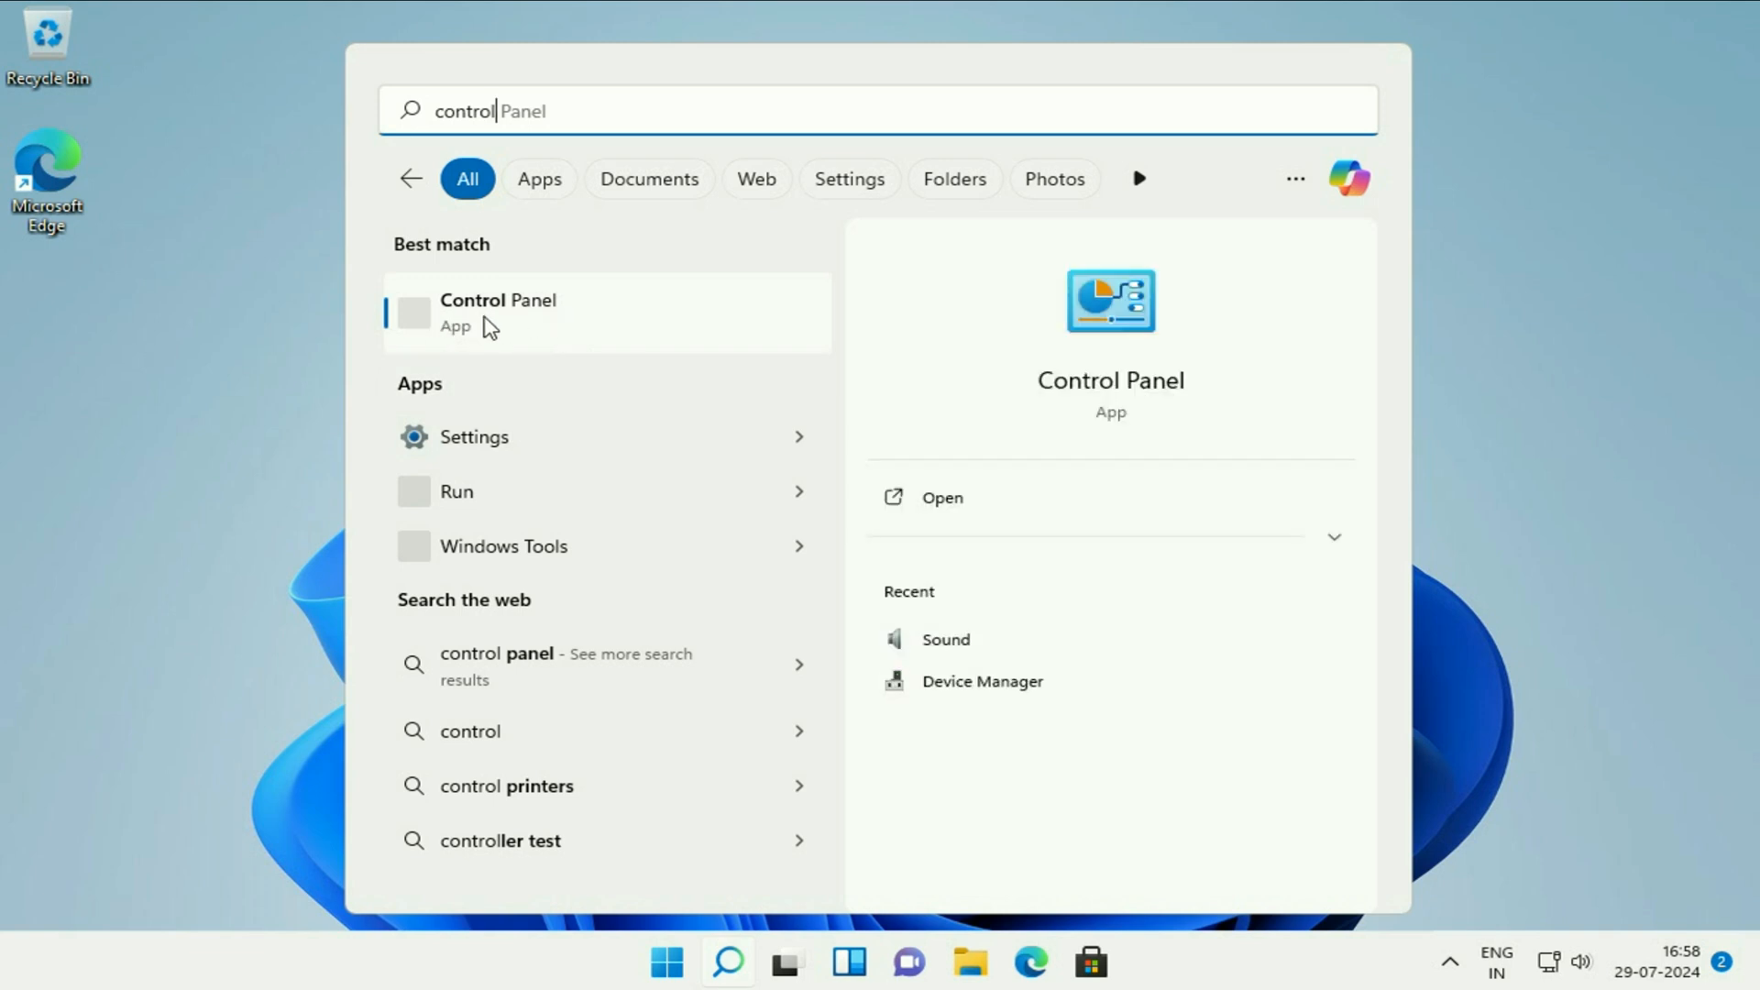
# - Launch Control Panel, view all items as Small icons, and maximize the window
pyautogui.click(497, 312)
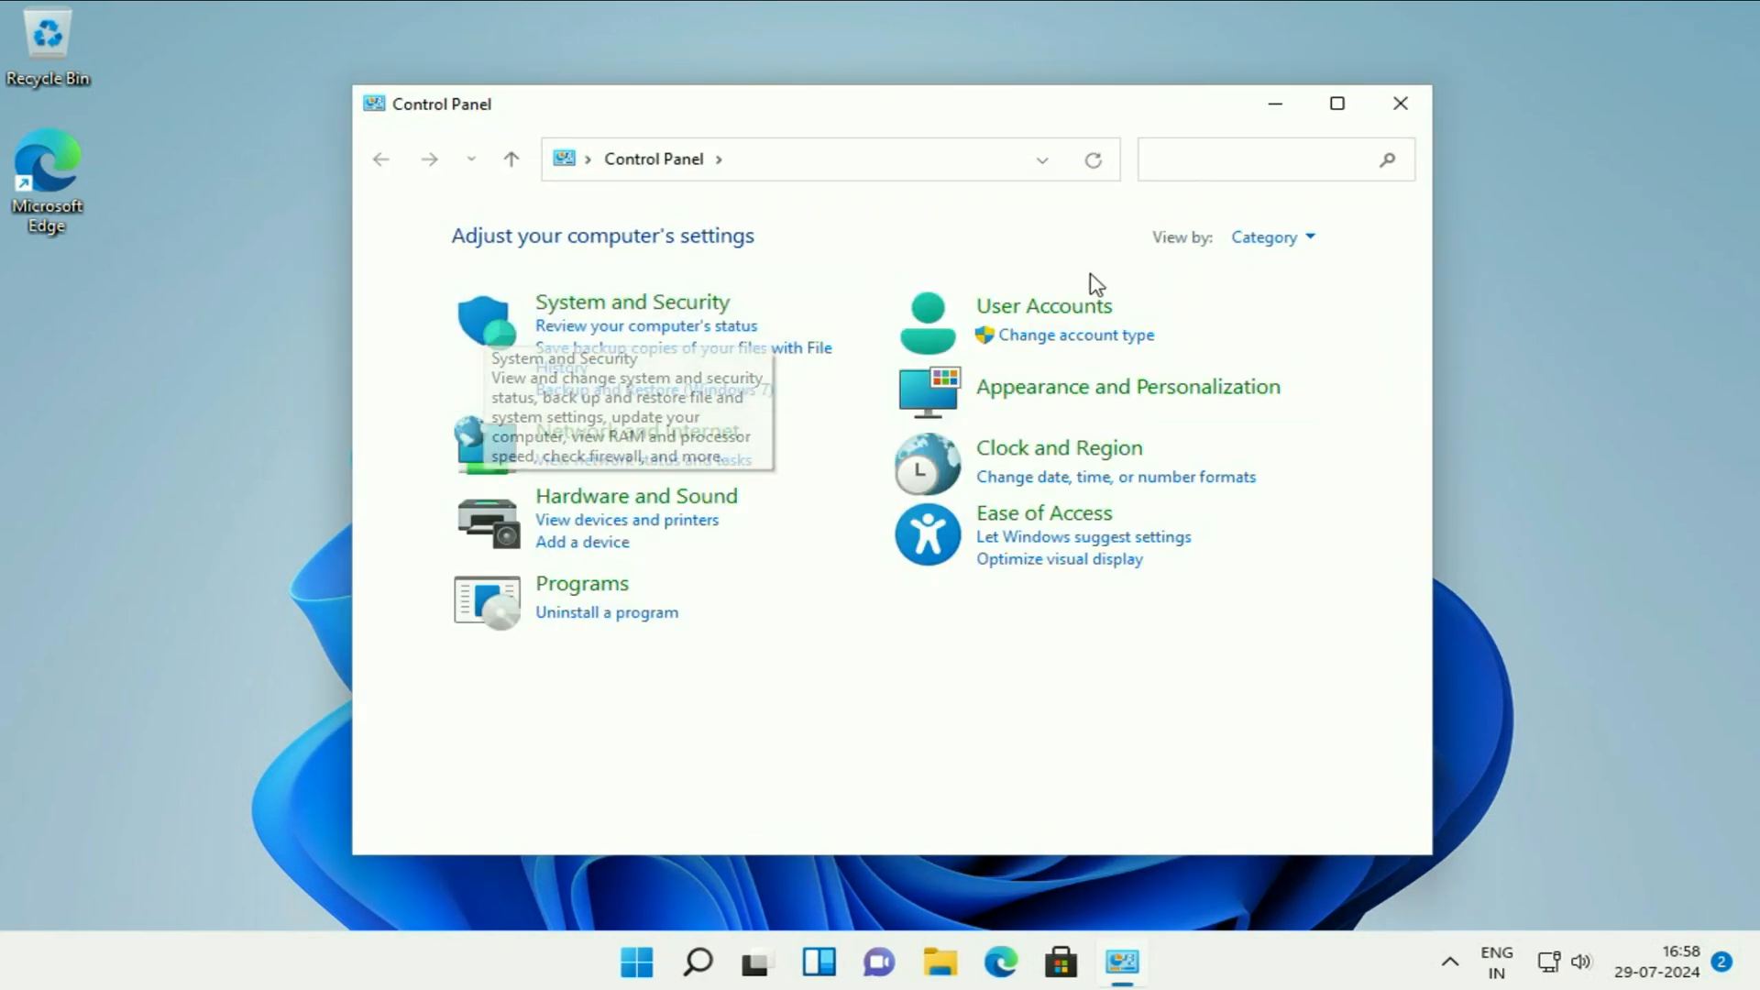
pyautogui.click(1268, 236)
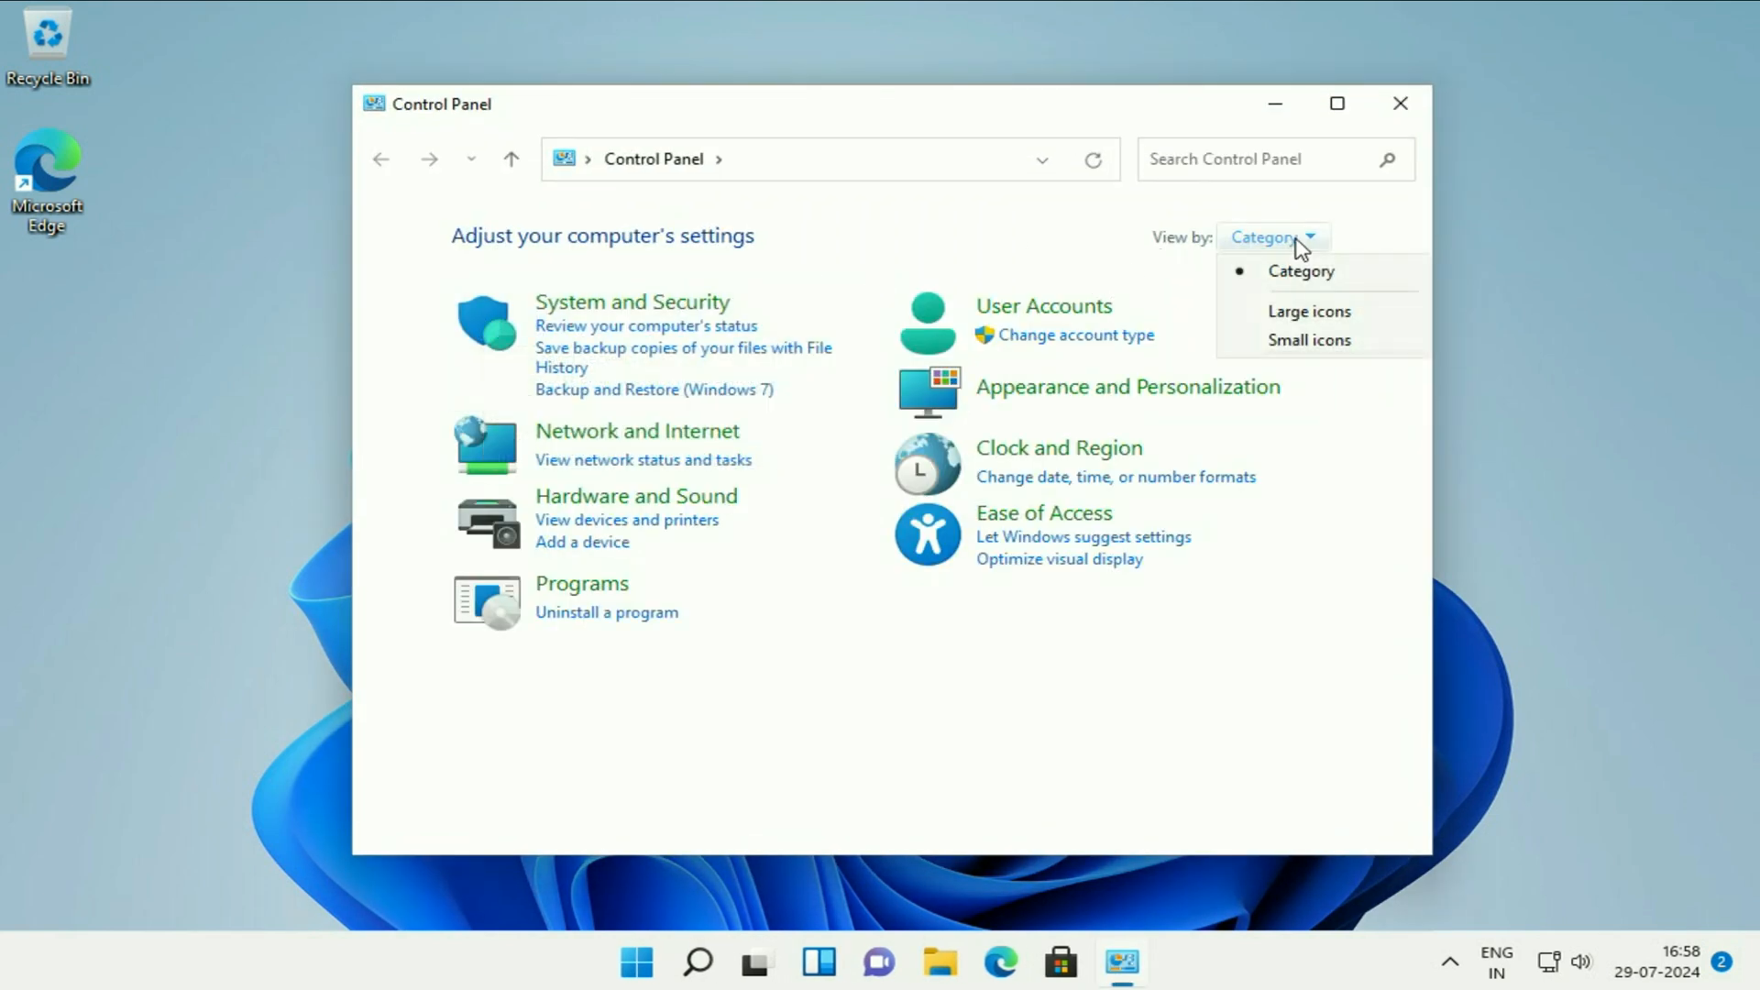
pyautogui.click(1310, 340)
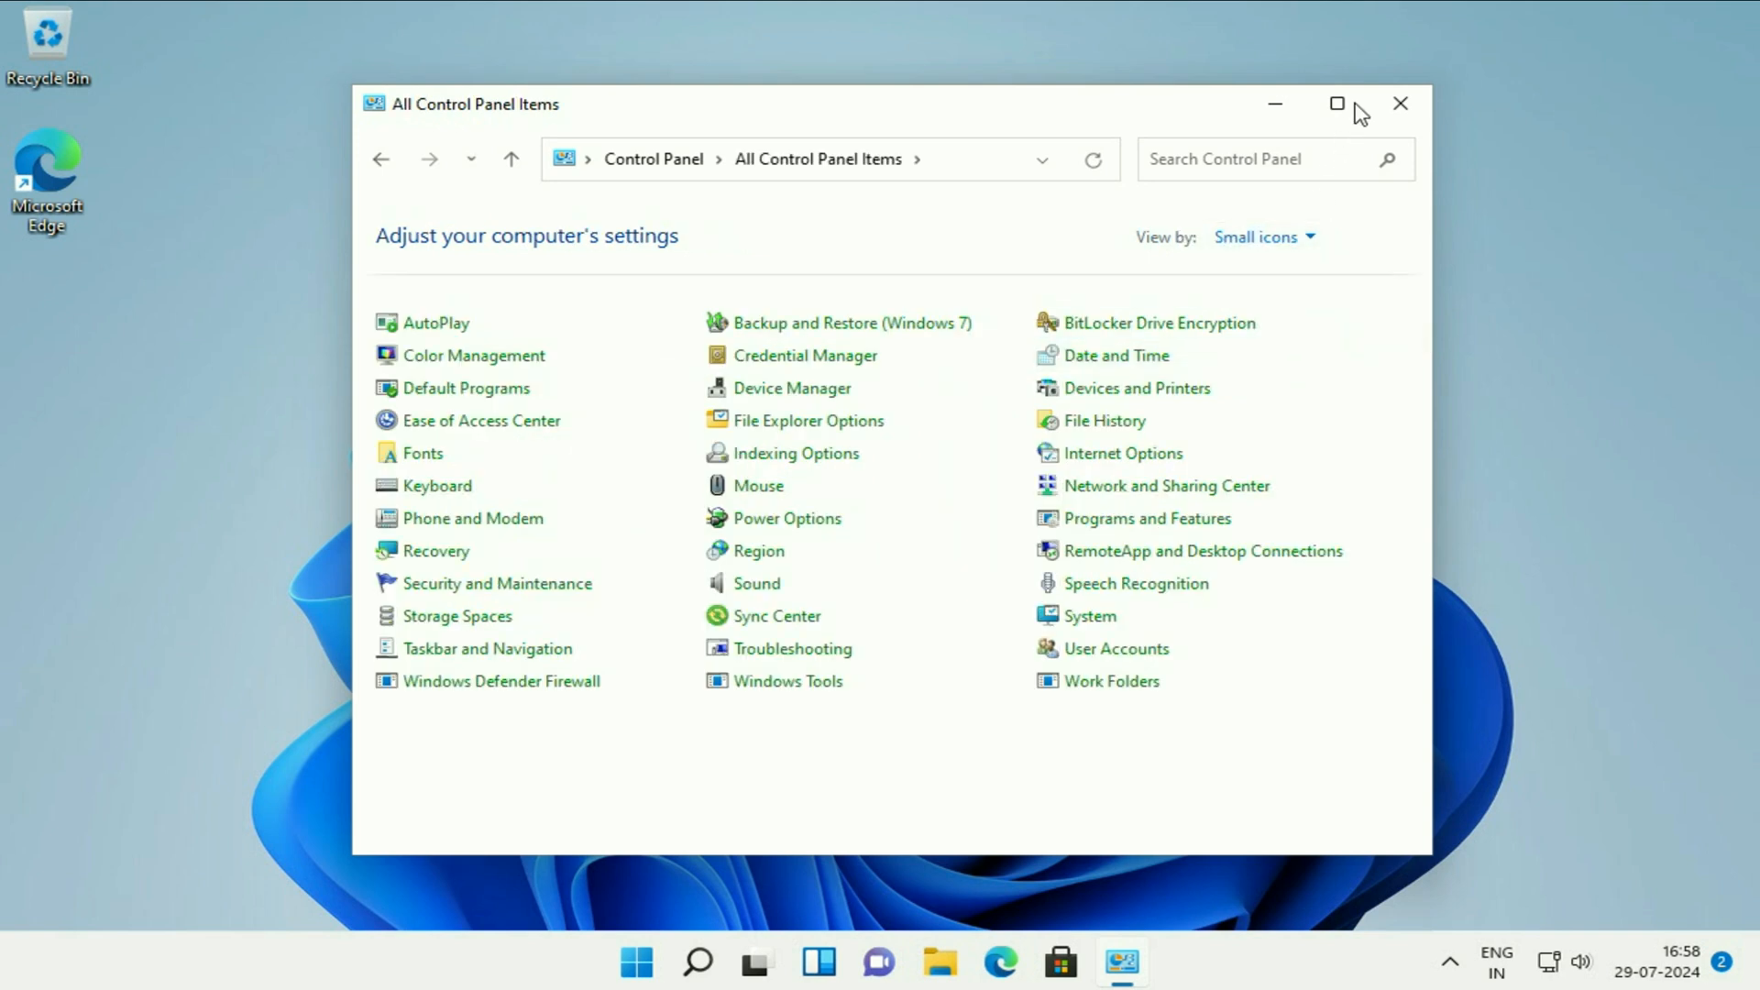
pyautogui.click(1337, 103)
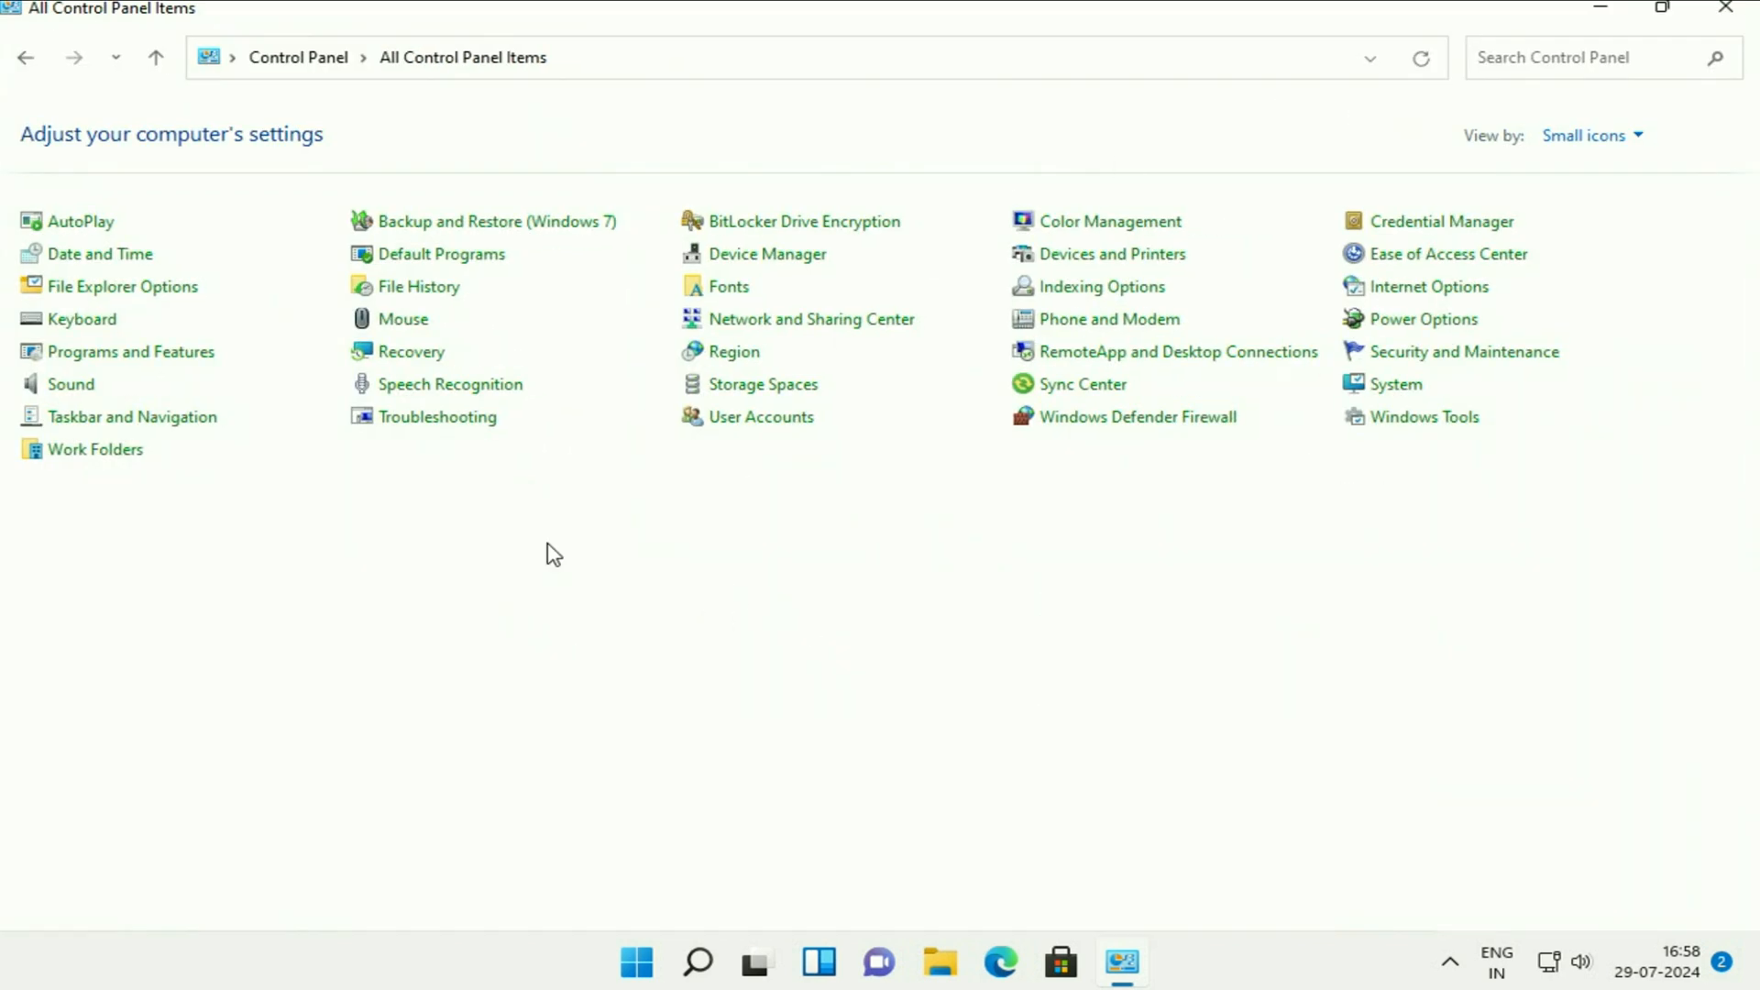
pyautogui.moveTo(70, 396)
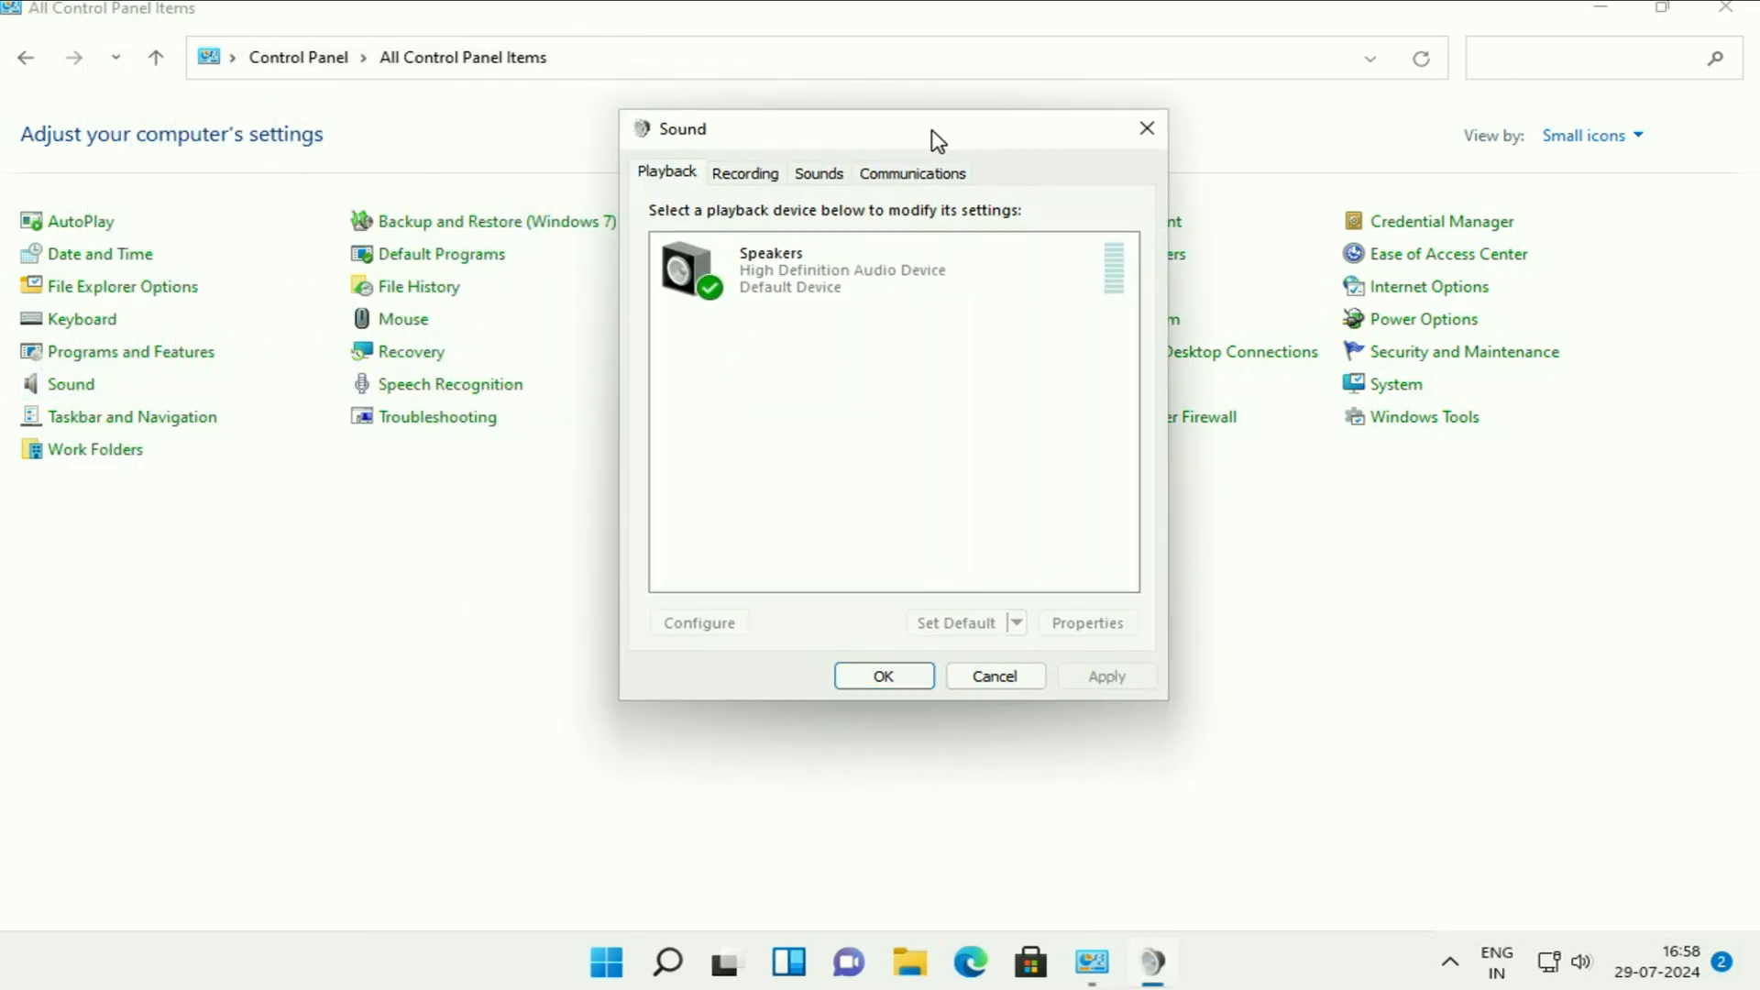
pyautogui.moveTo(658, 191)
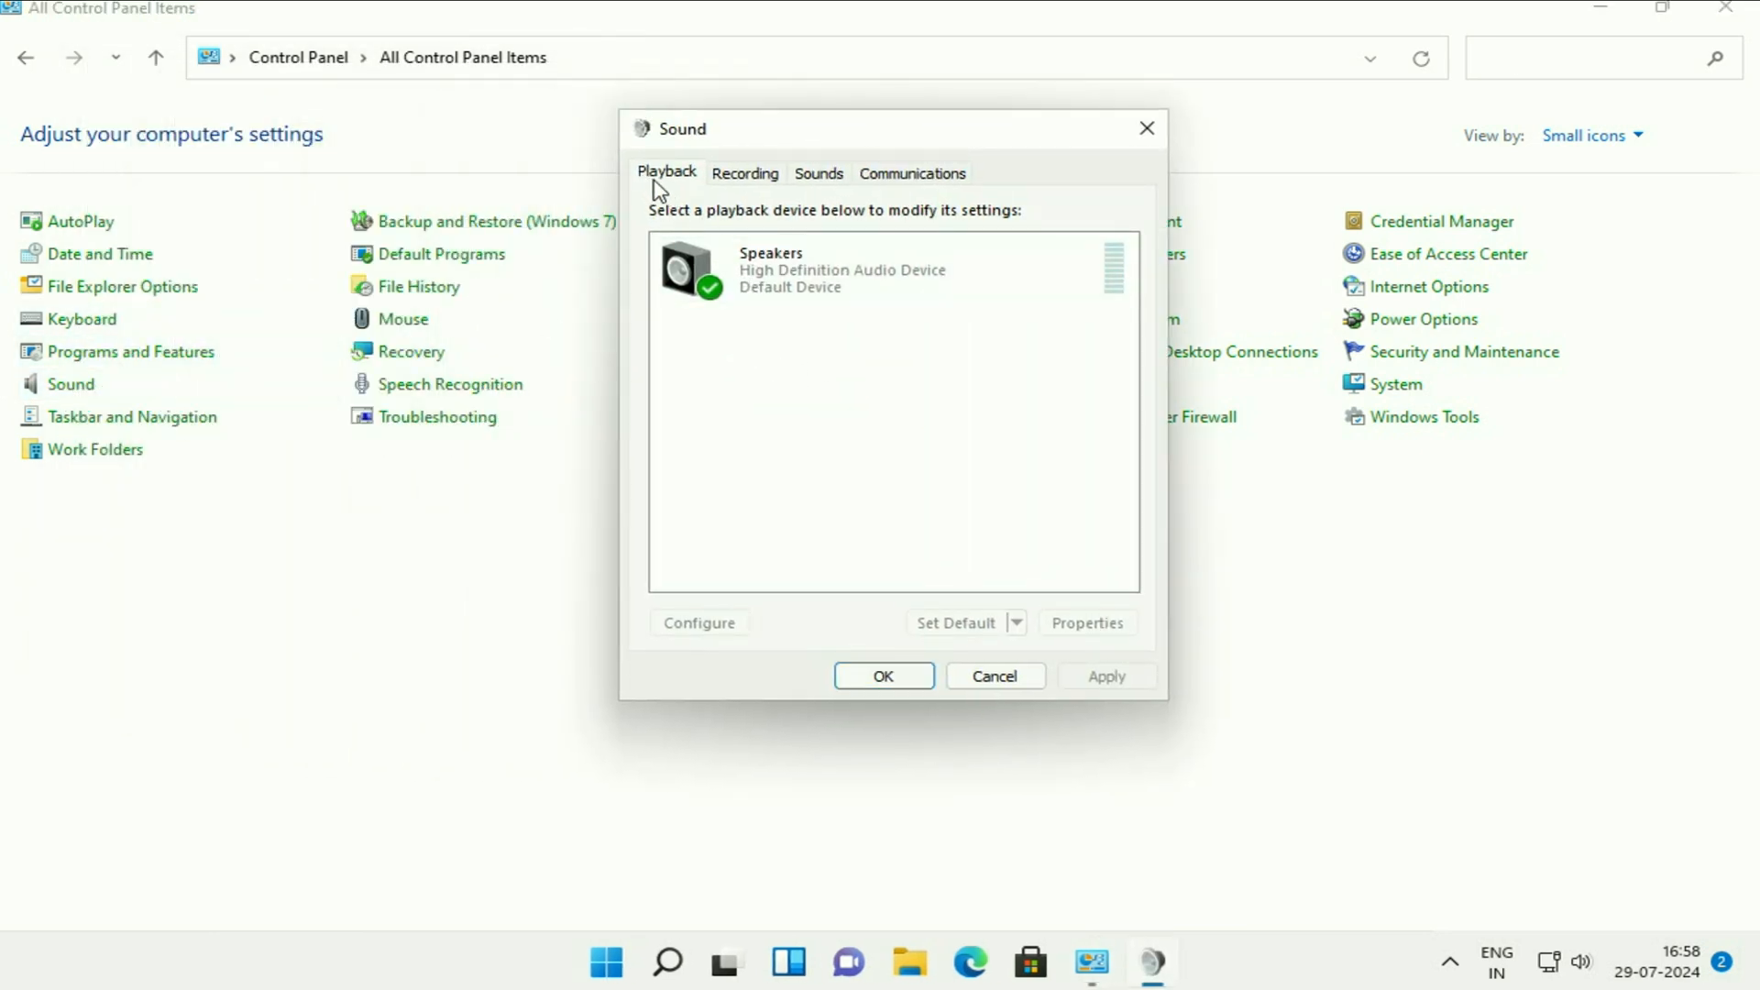
pyautogui.moveTo(874, 319)
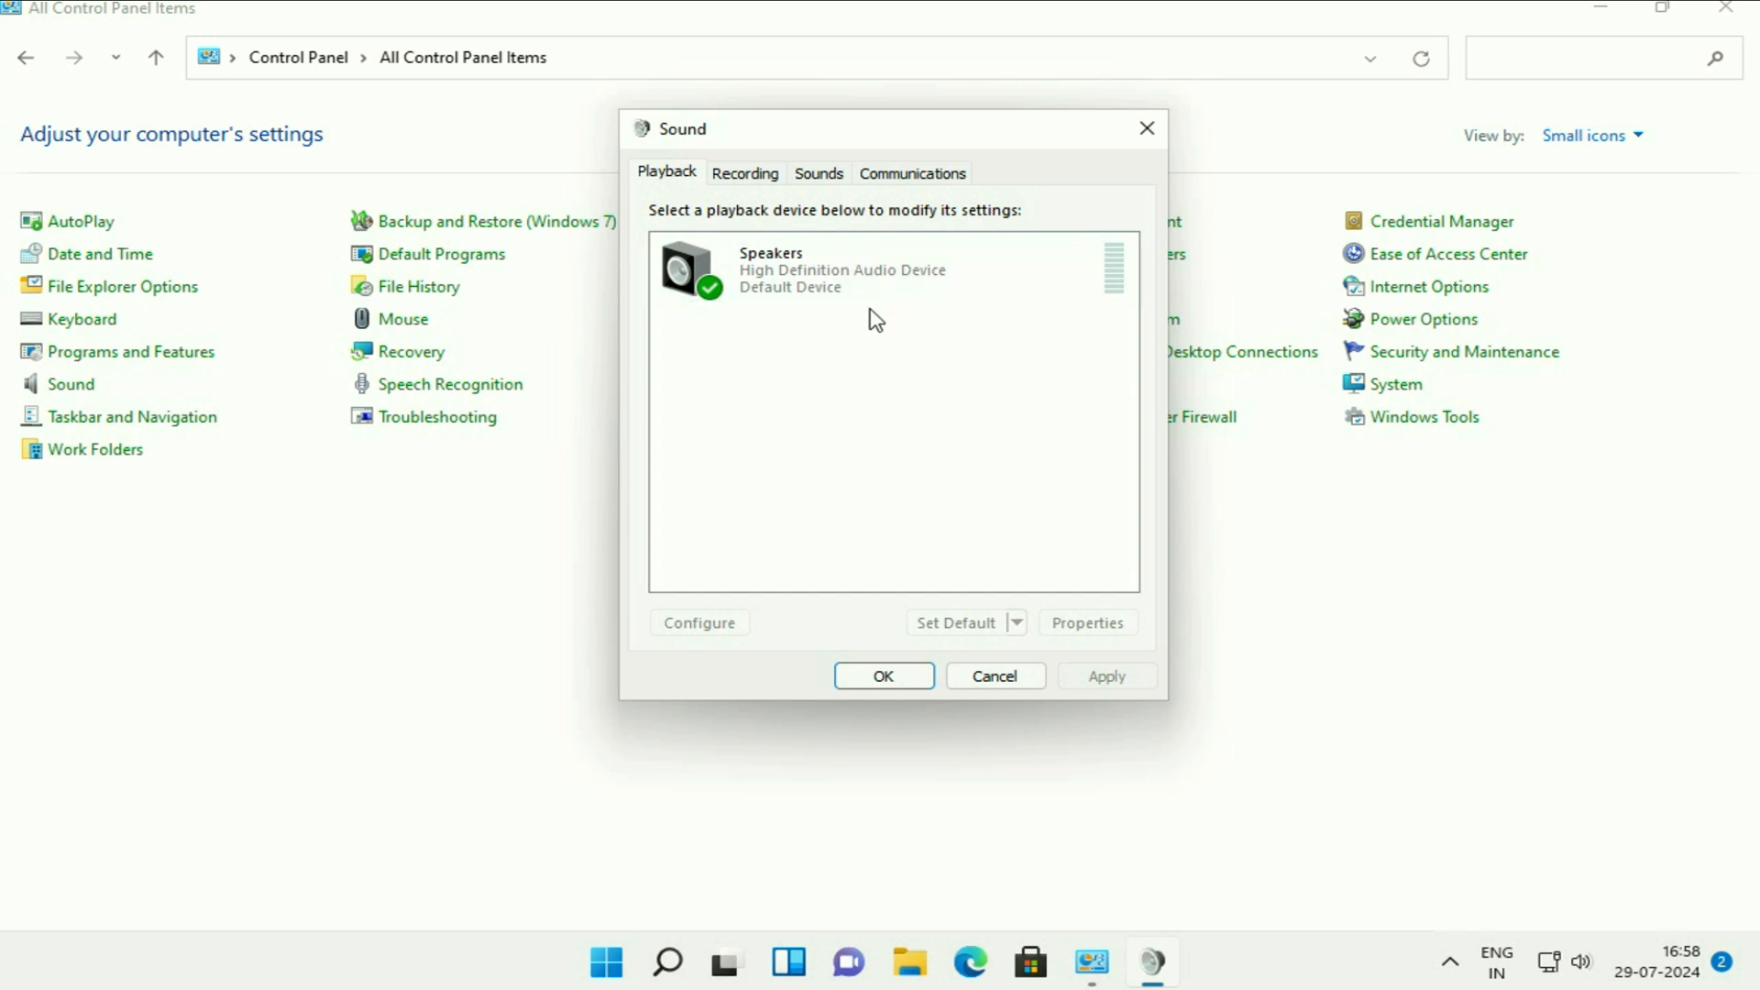
# - Bring up Properties for the Speakers device on the Playback tab
pyautogui.click(877, 270)
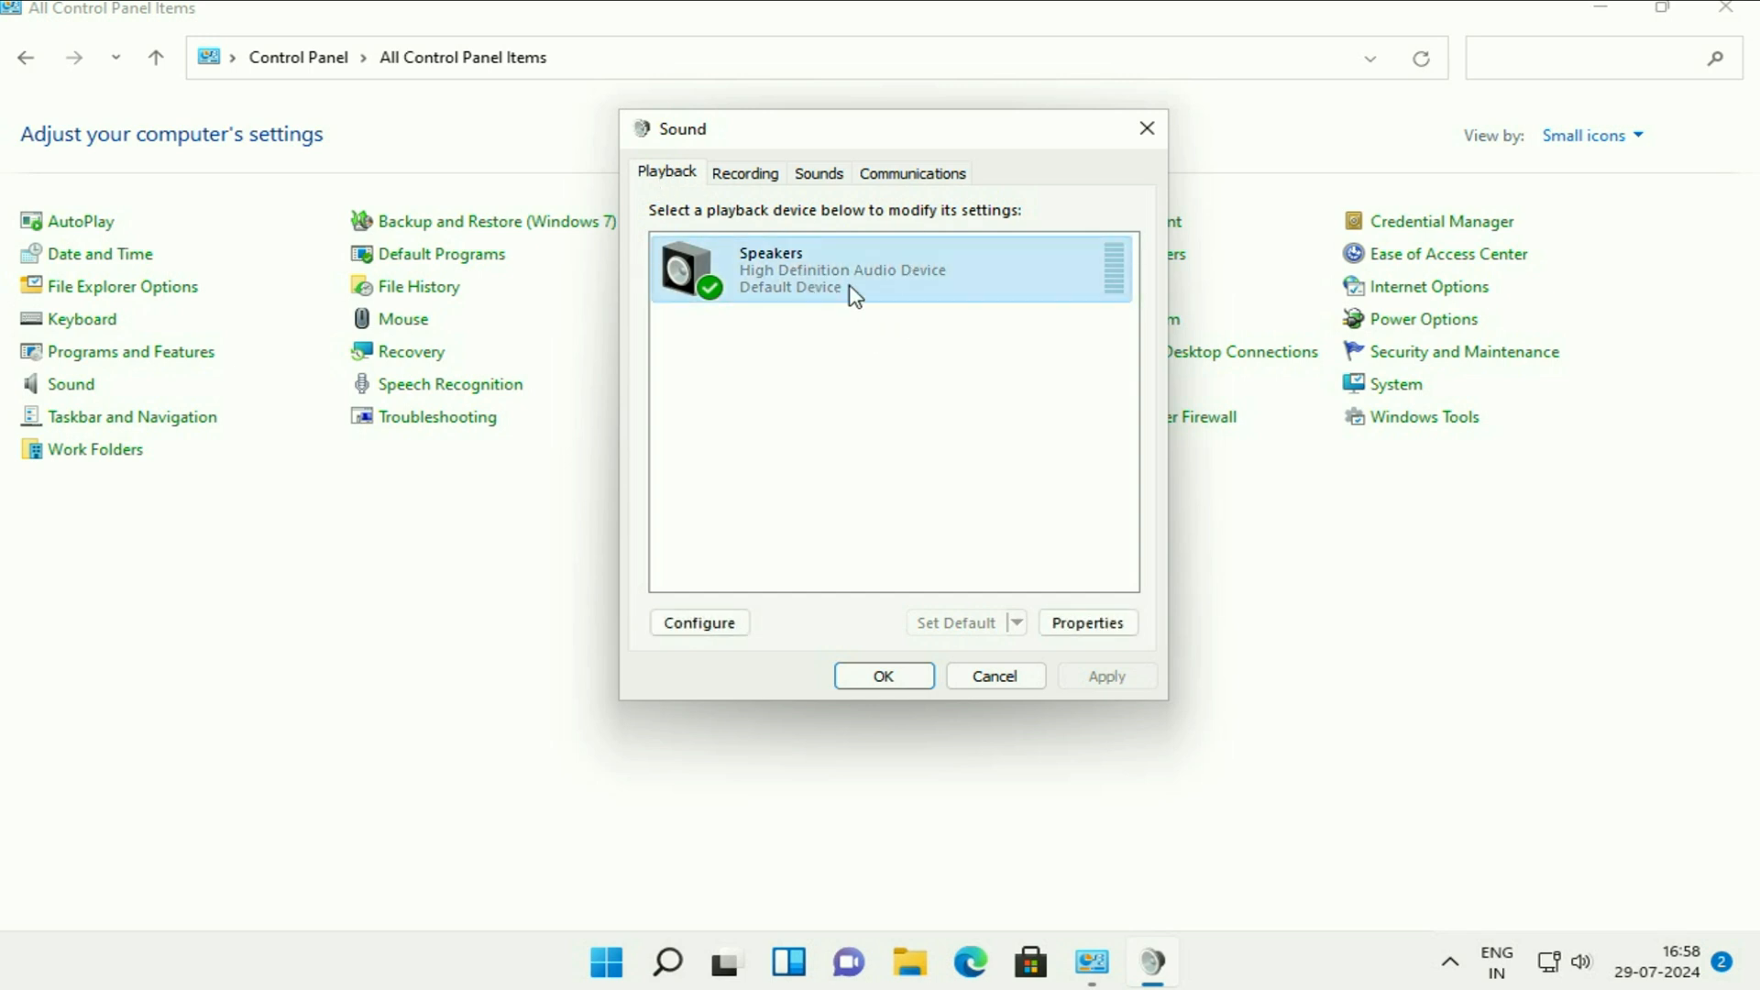
pyautogui.rightClick(853, 269)
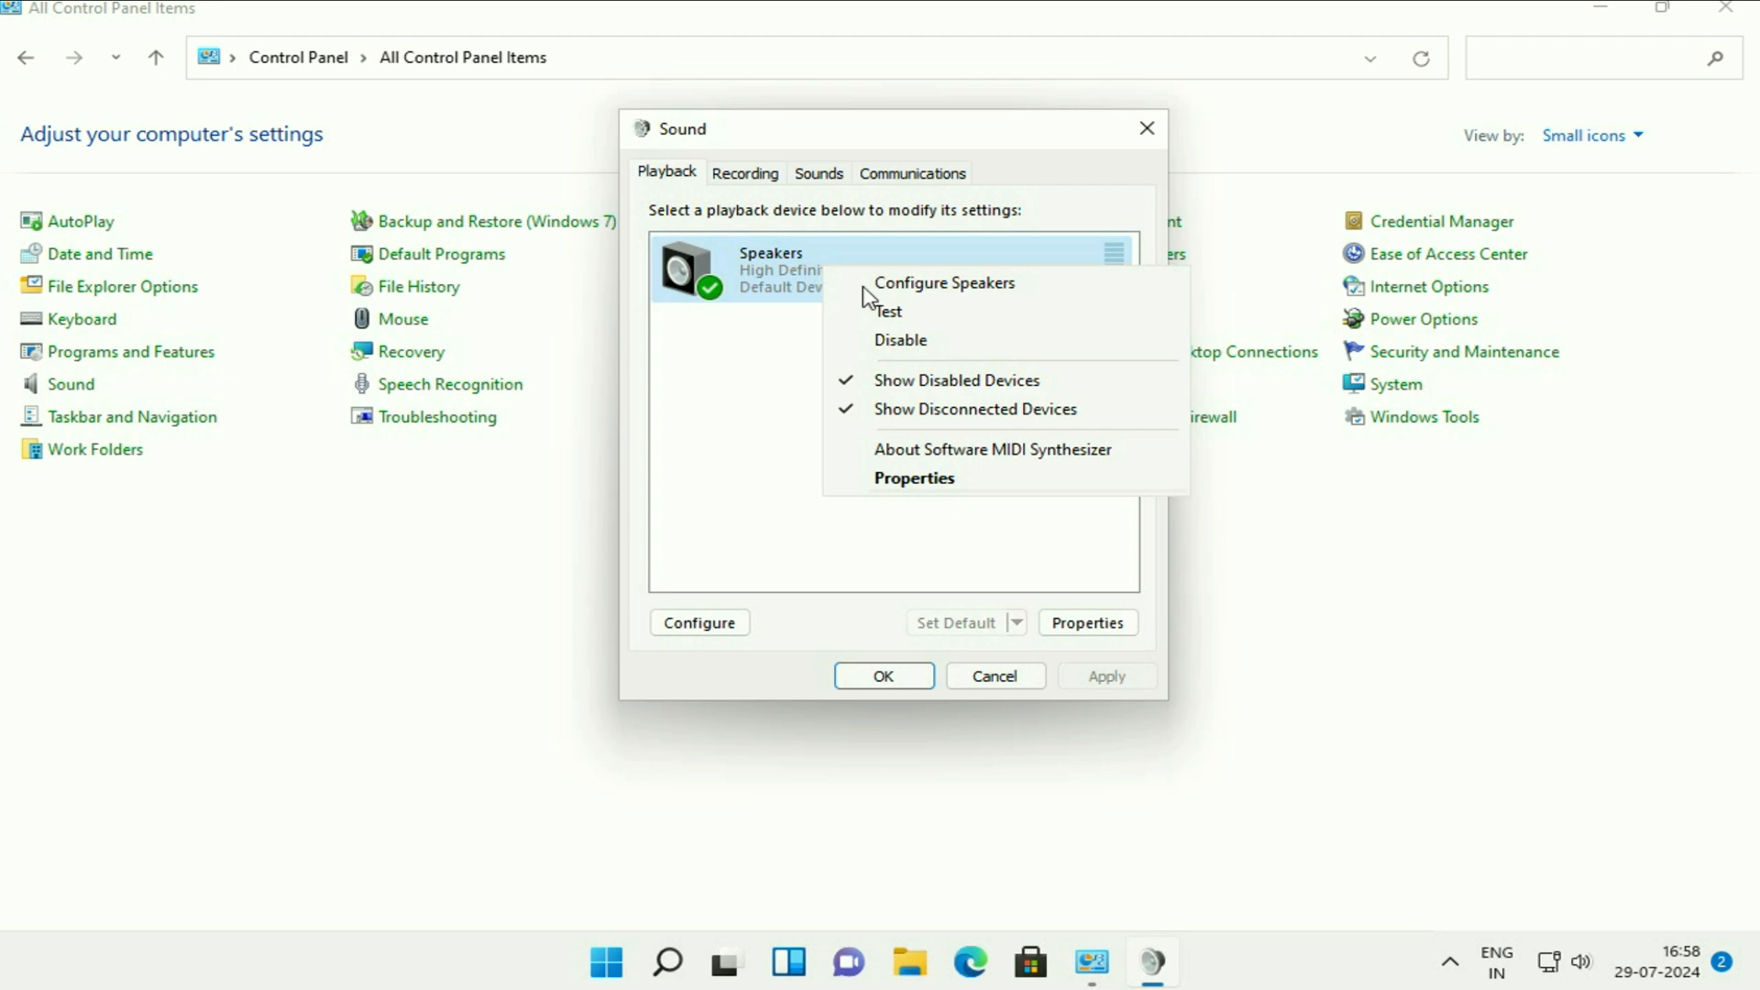
pyautogui.click(914, 476)
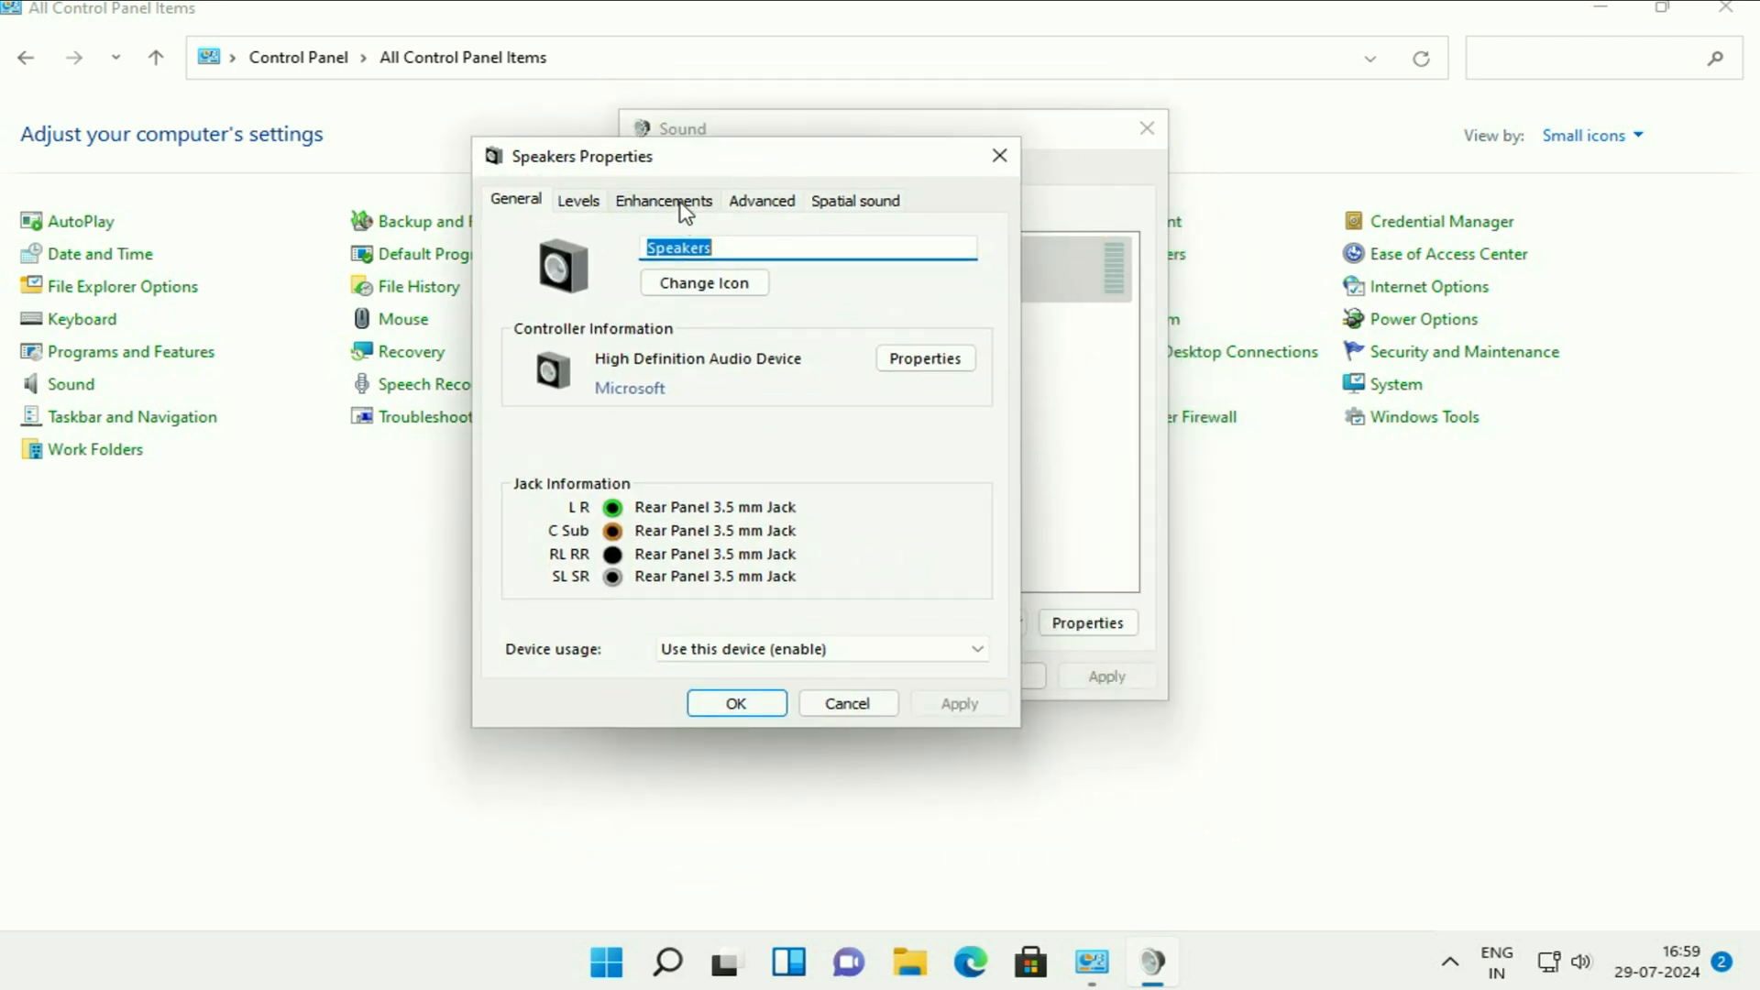
# - Under Enhancements, toggle Disable all enhancements, tick Loudness Equalization, and confirm with OK
pyautogui.click(662, 200)
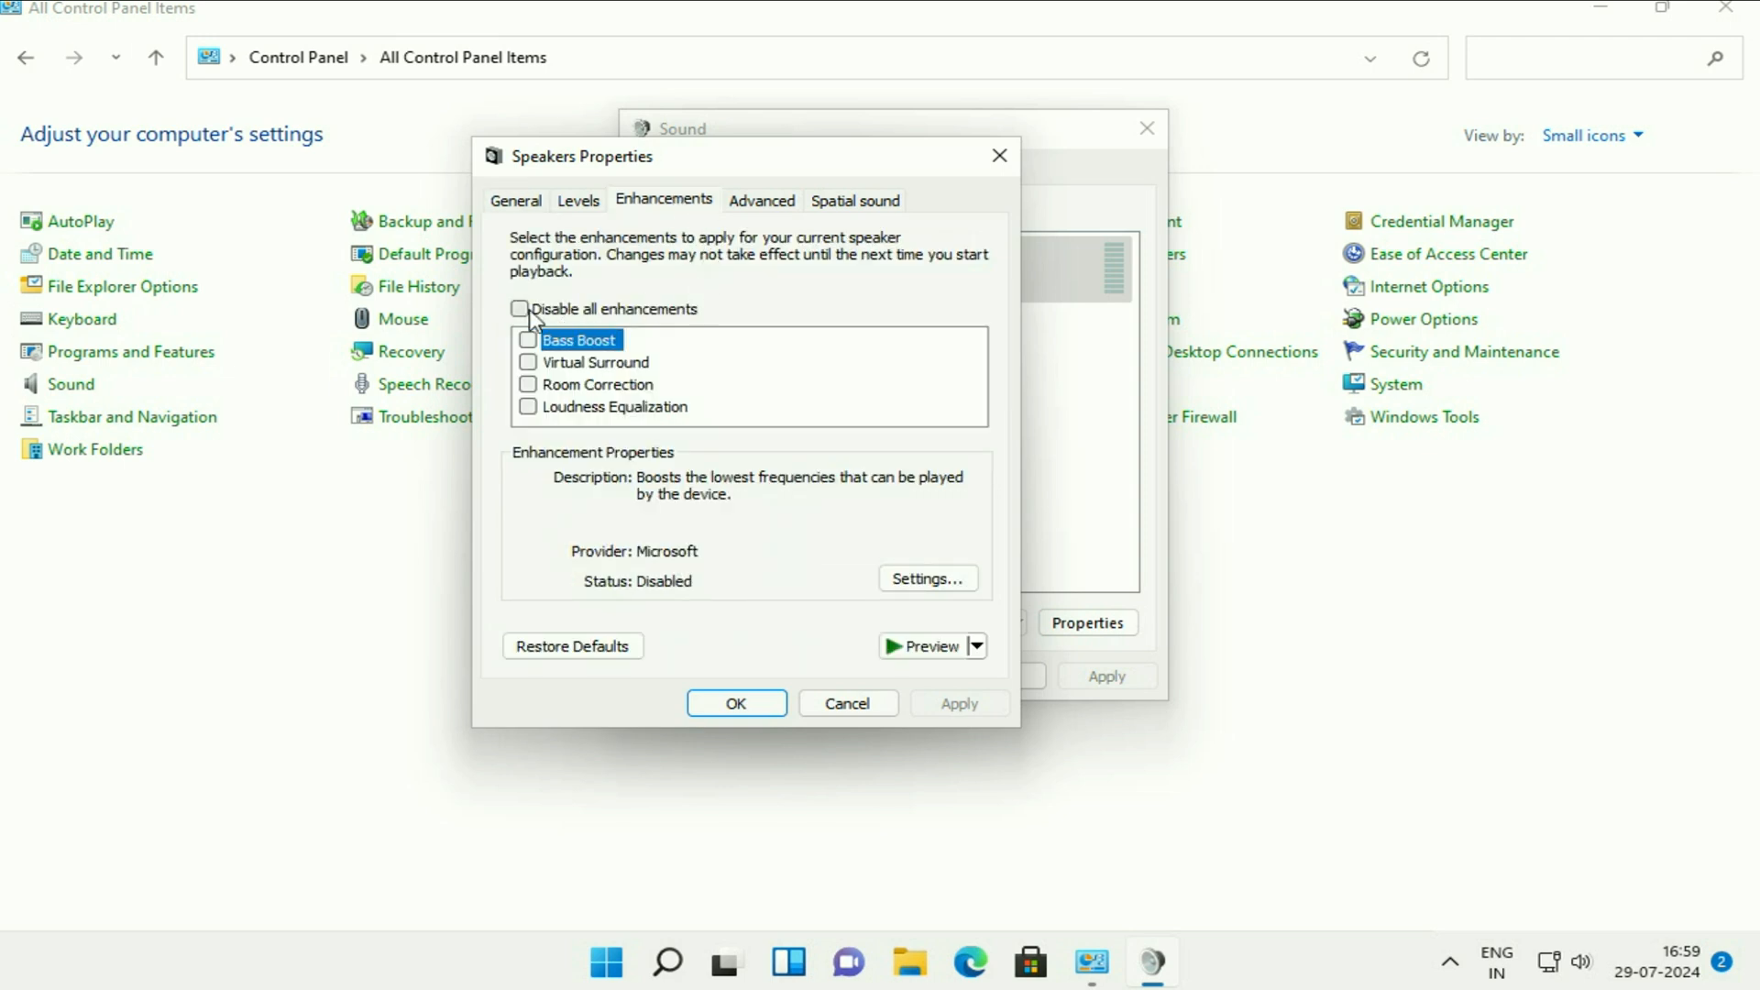
pyautogui.click(520, 308)
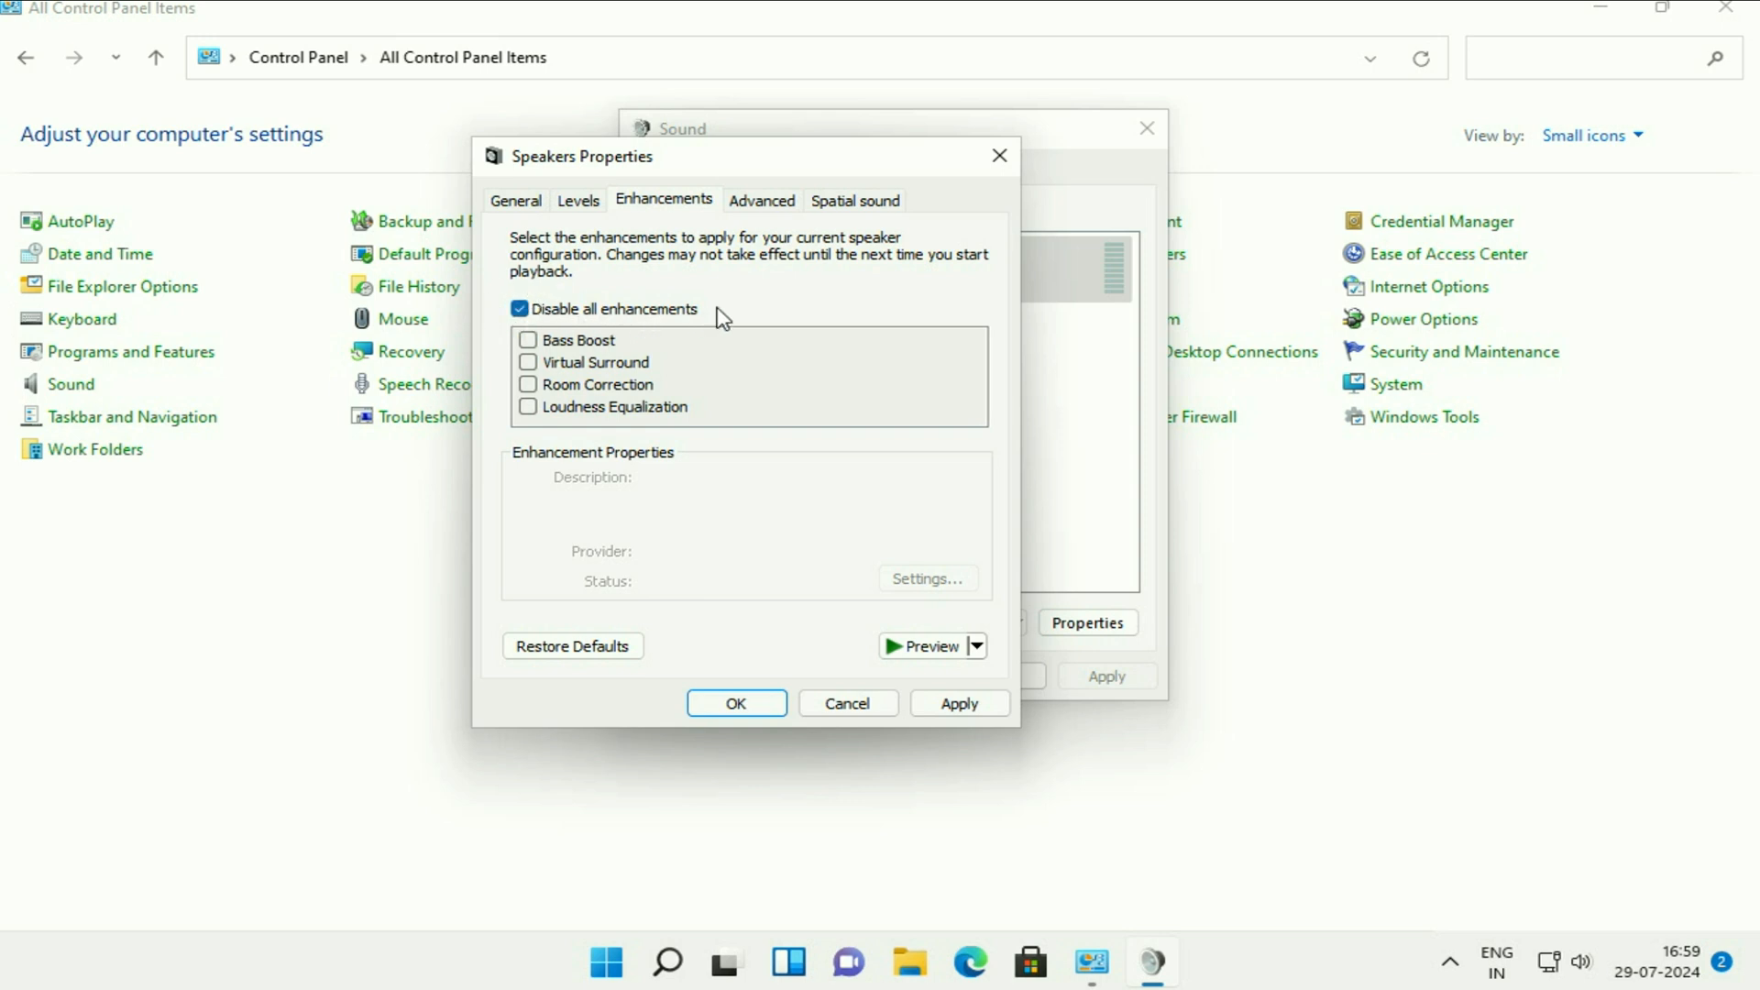
pyautogui.click(518, 308)
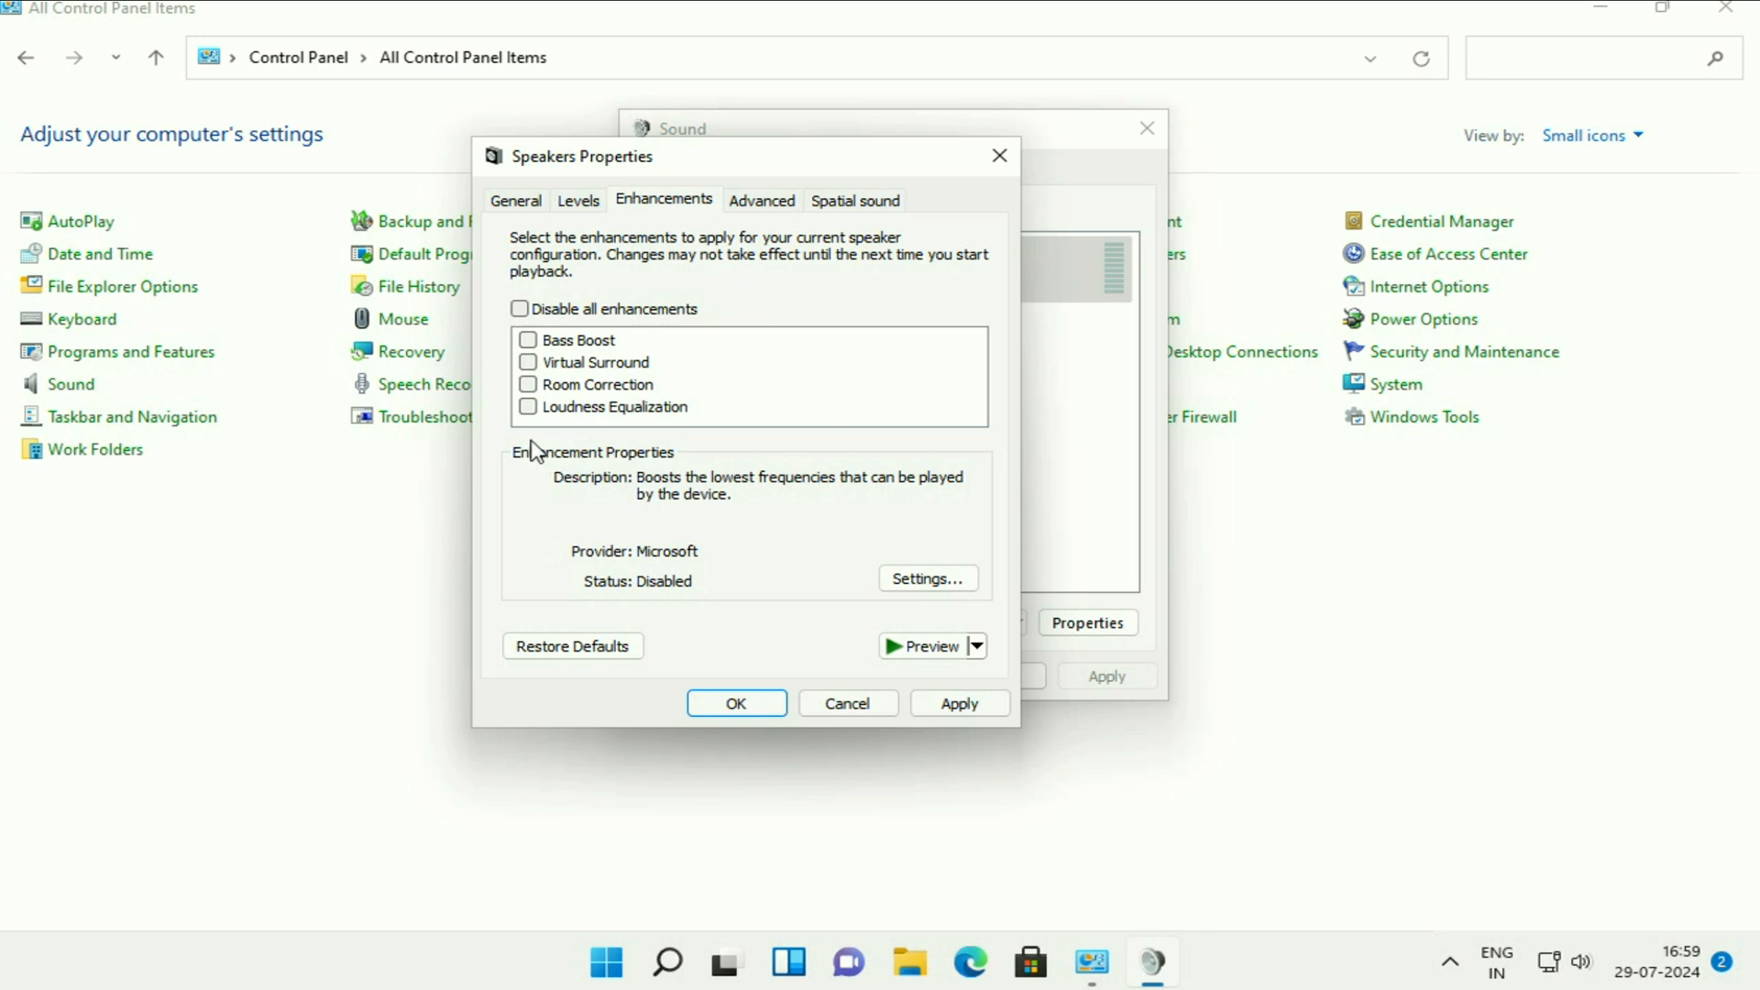
pyautogui.click(528, 407)
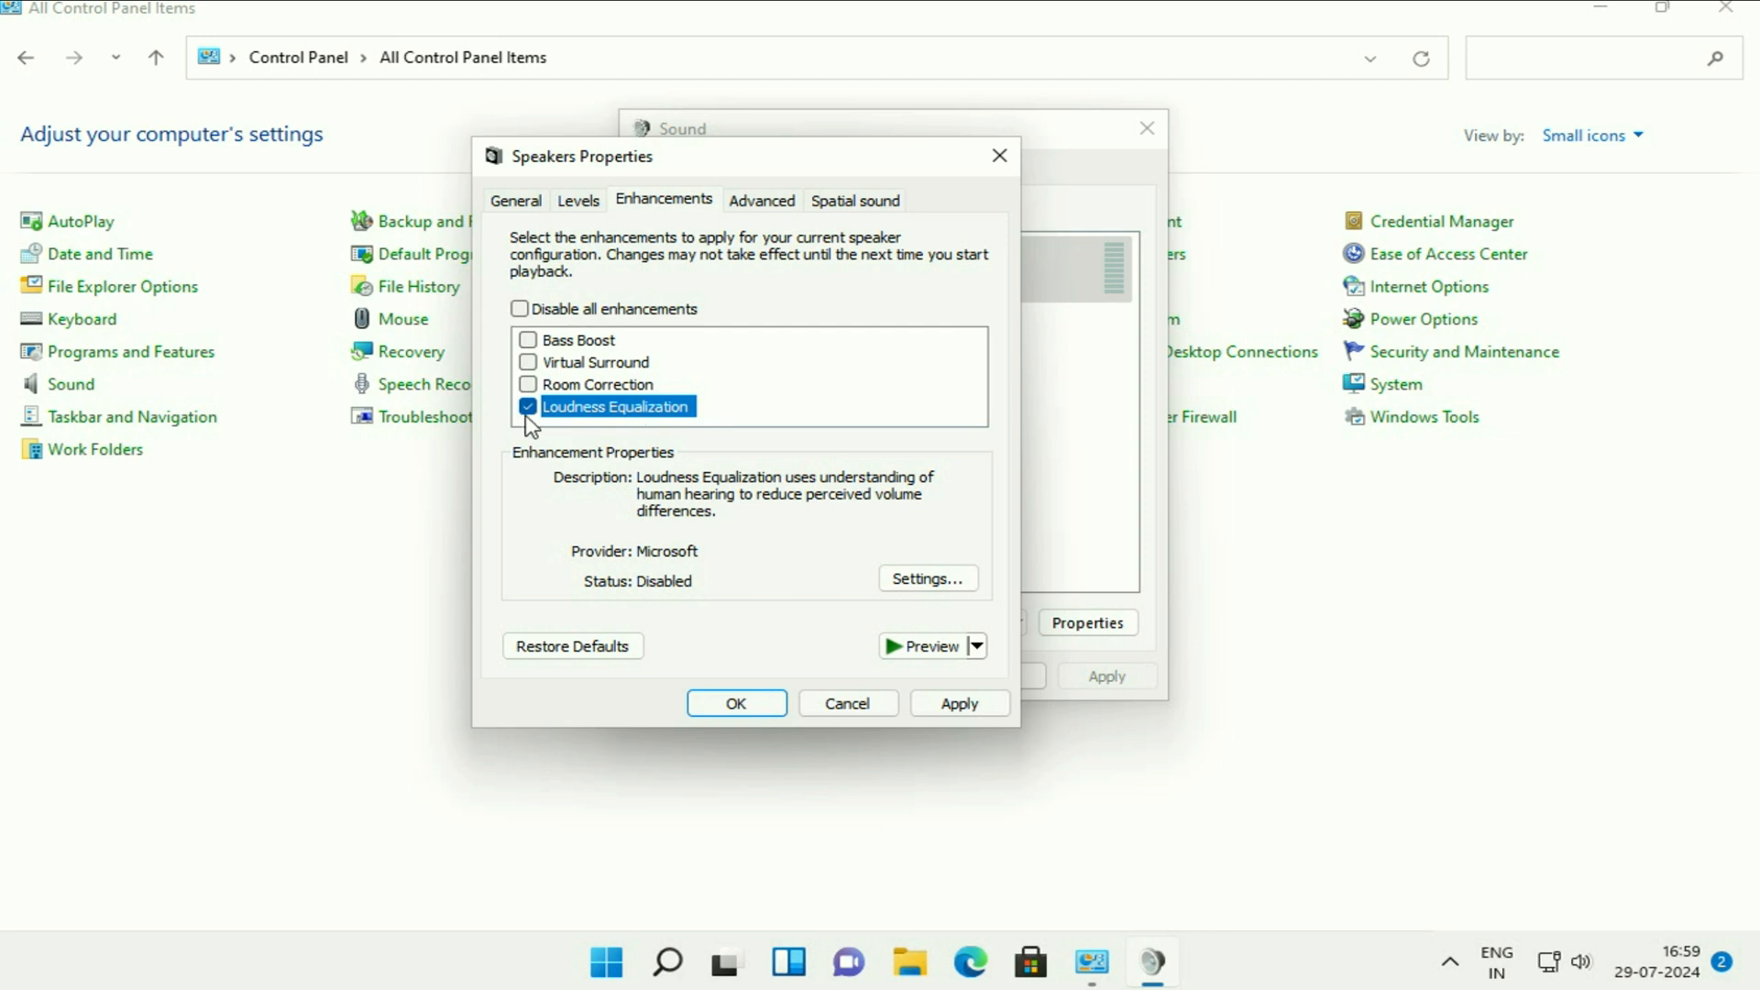
pyautogui.moveTo(741, 438)
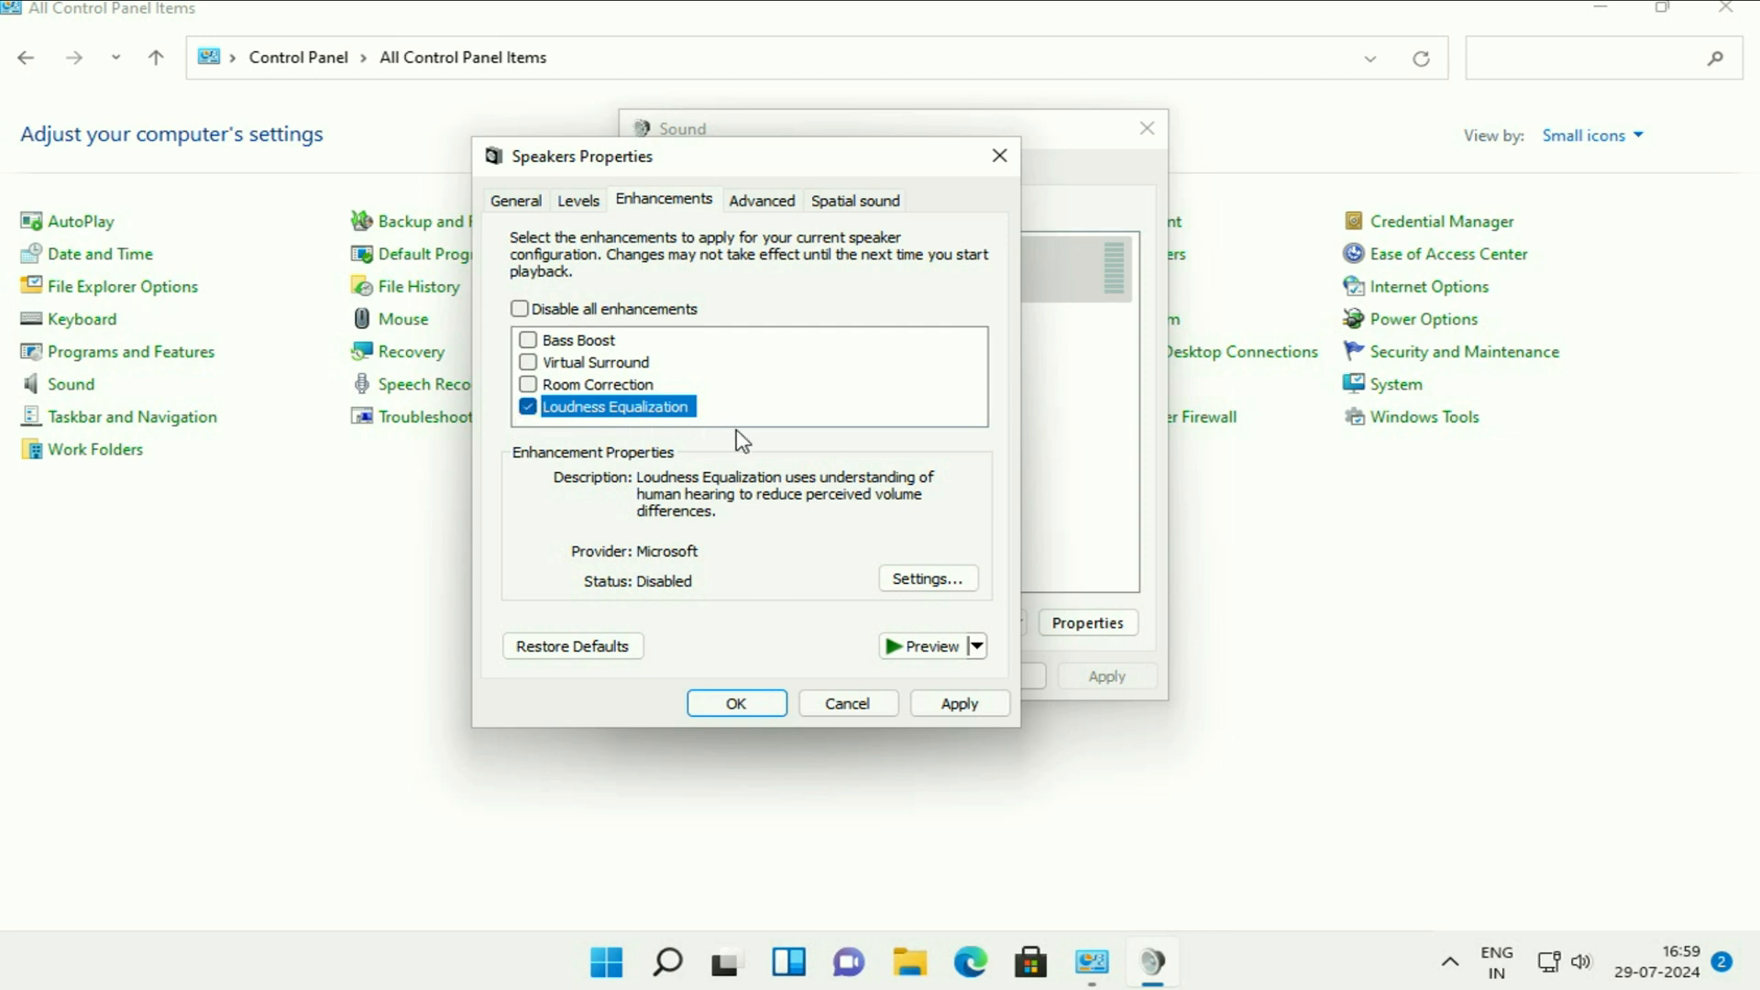
pyautogui.moveTo(792, 463)
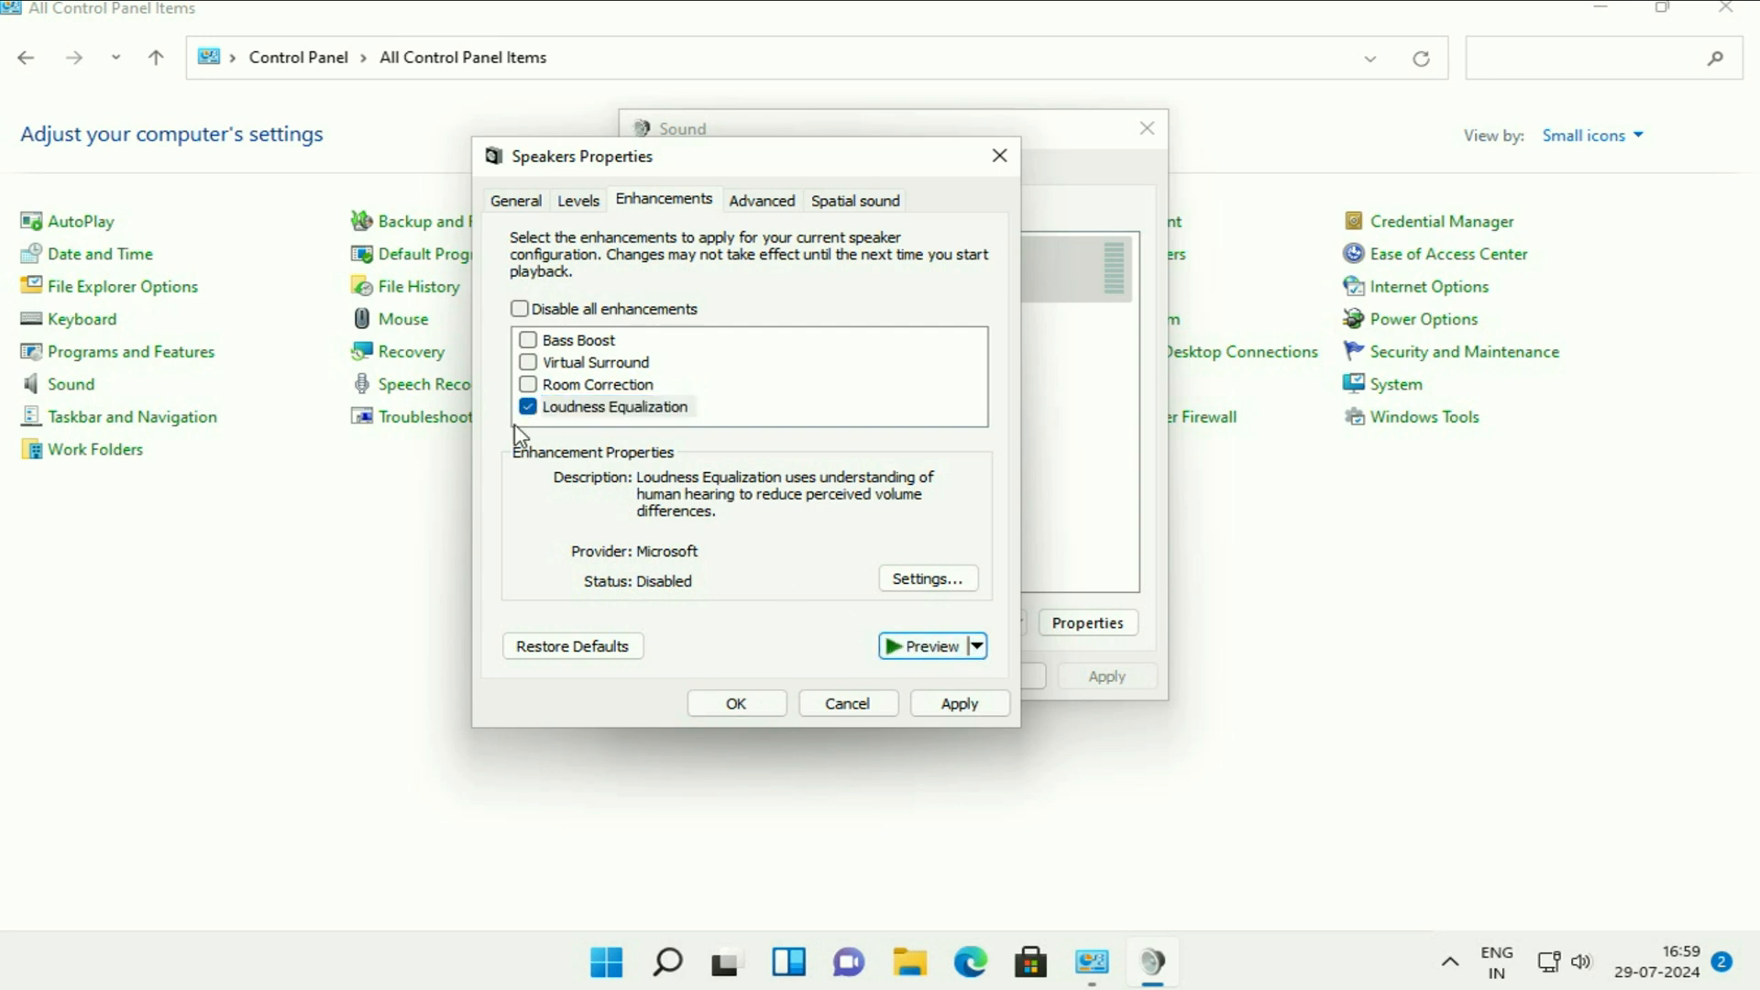
pyautogui.click(959, 702)
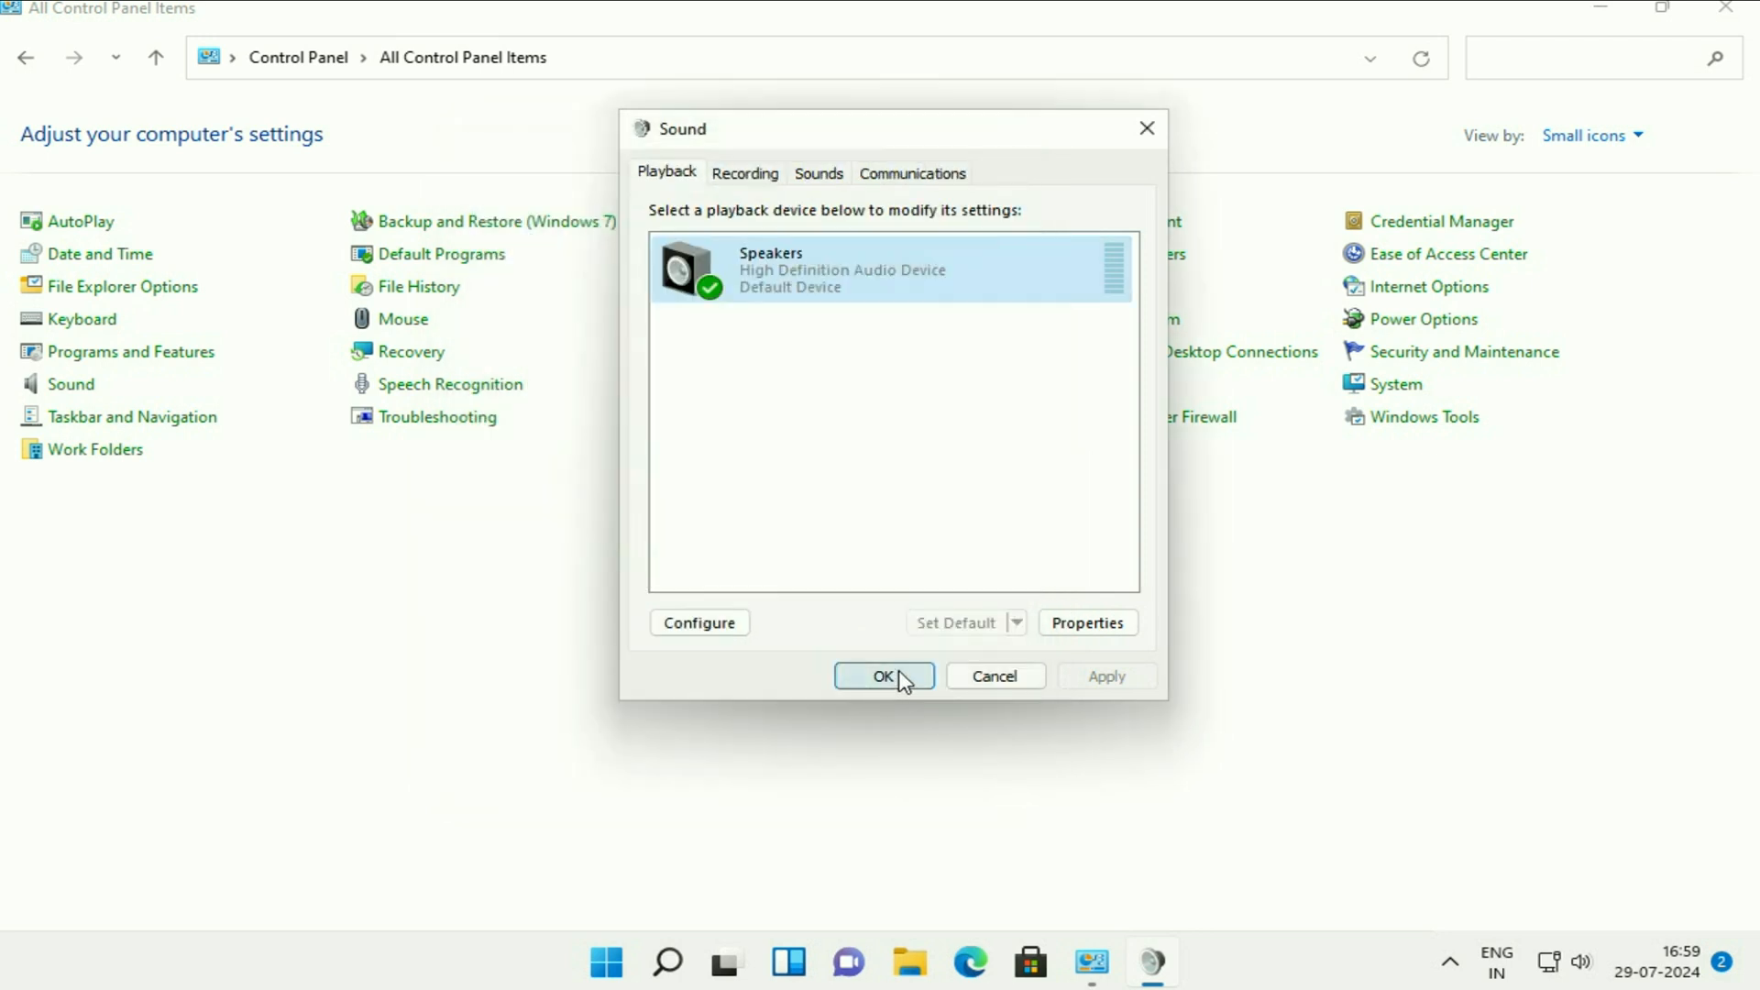
# - Confirm the Sound dialog with OK, returning to All Control Panel Items
pyautogui.click(884, 674)
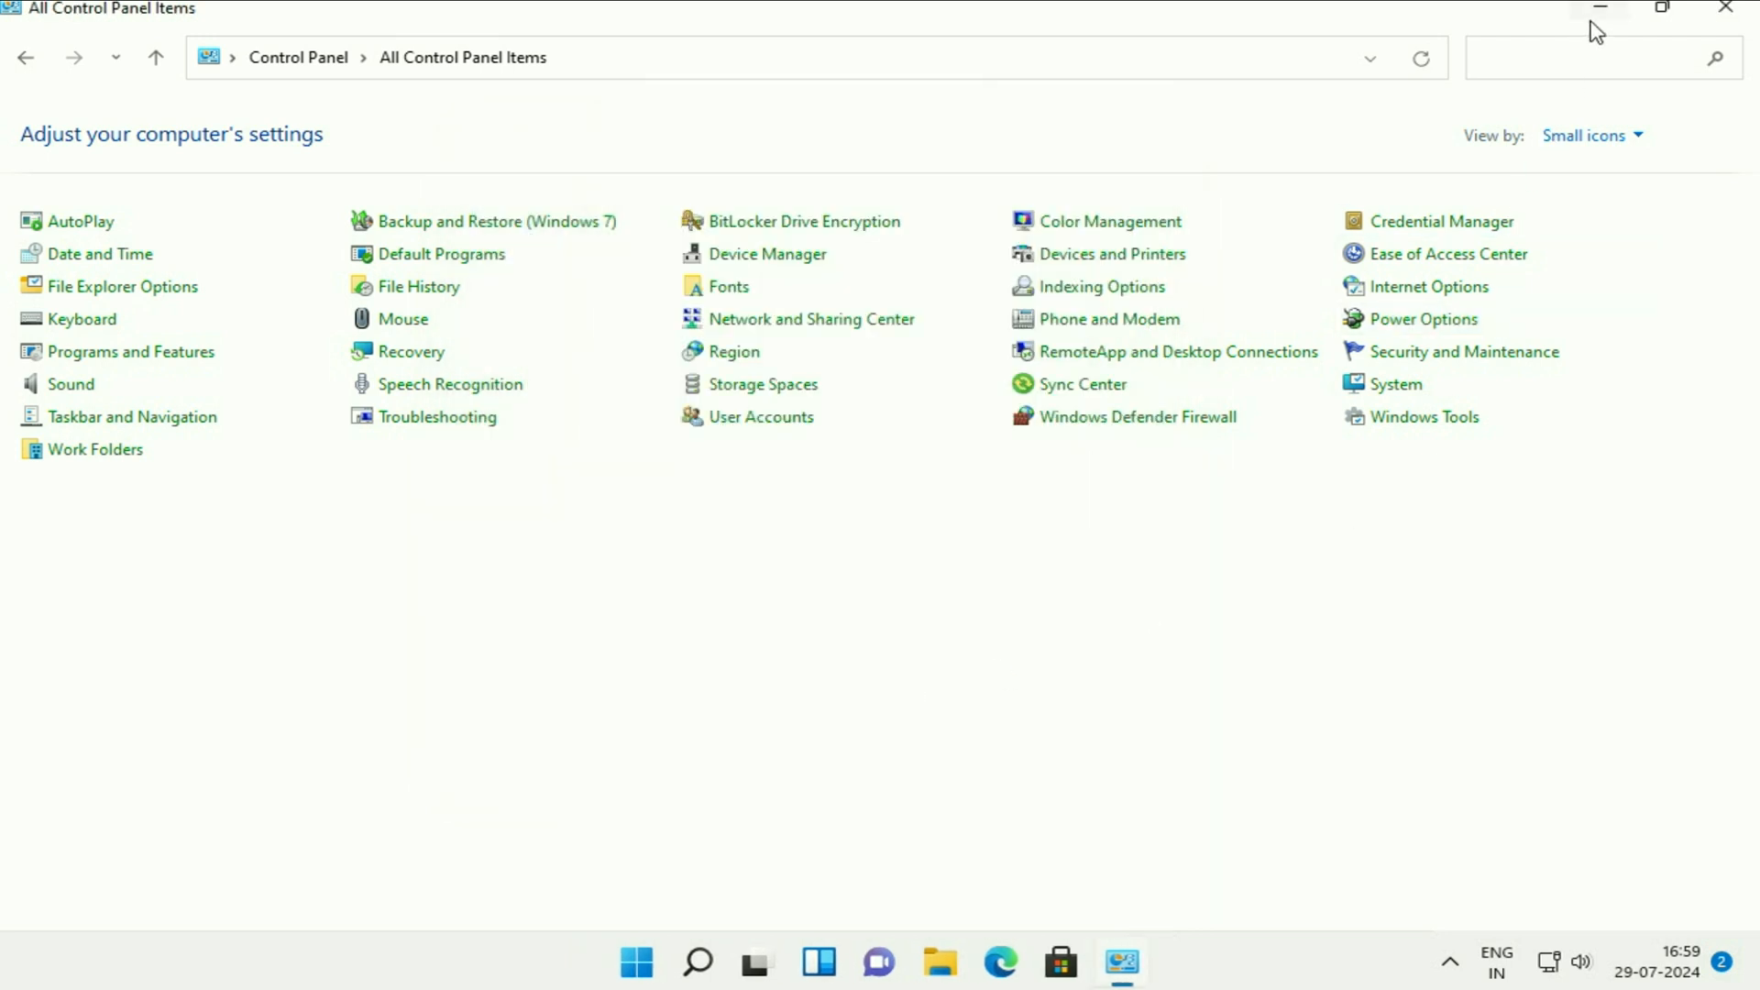